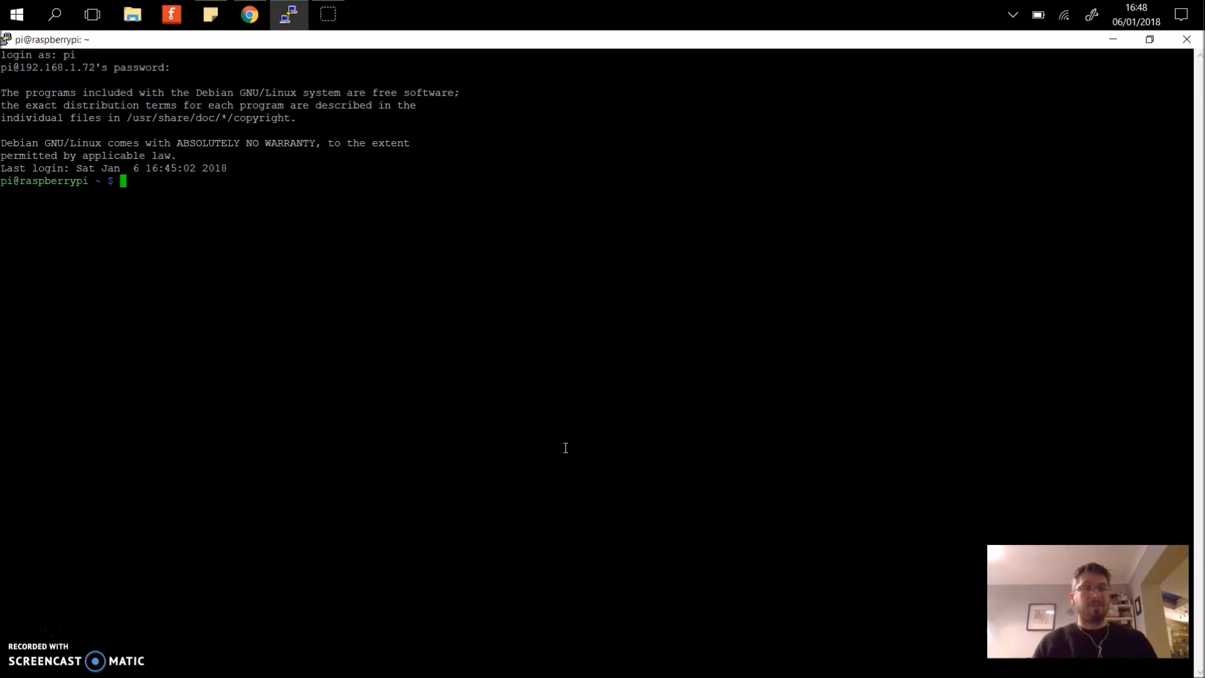
List the Pi home directory, showing Desktop, Documents, python_games and R2D2_Hack.
{"action": "left_click", "coordinate": [565, 450]}
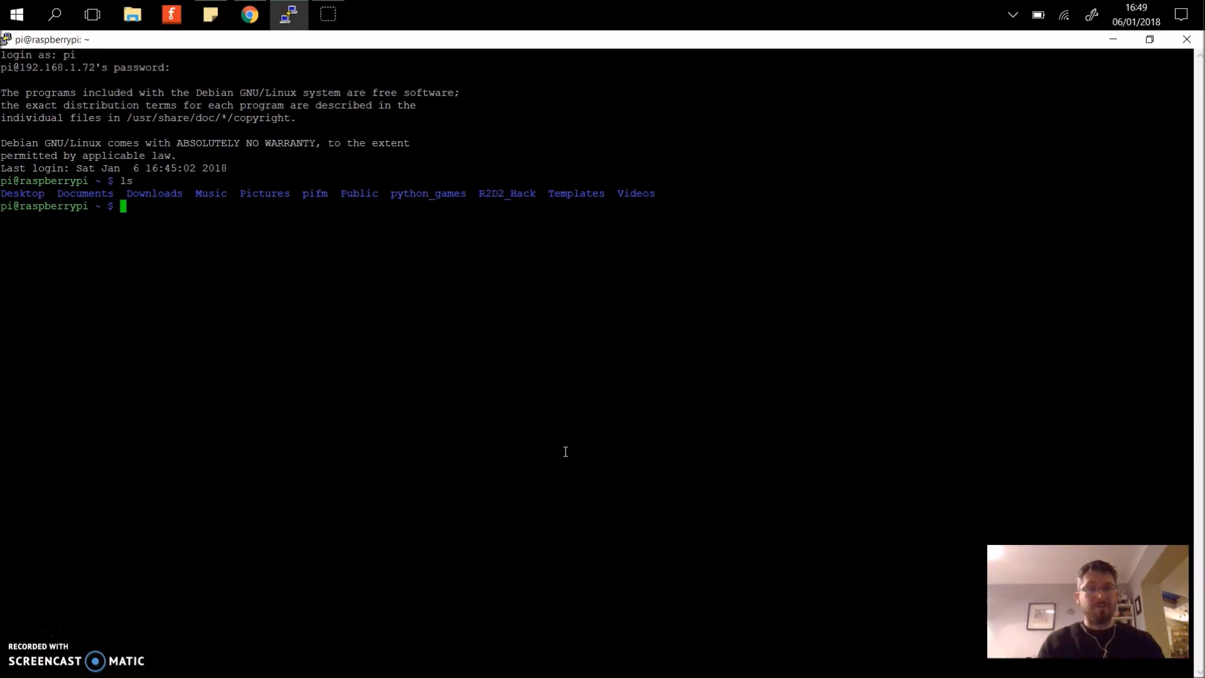
{"action": "mouse_move", "coordinate": [529, 300]}
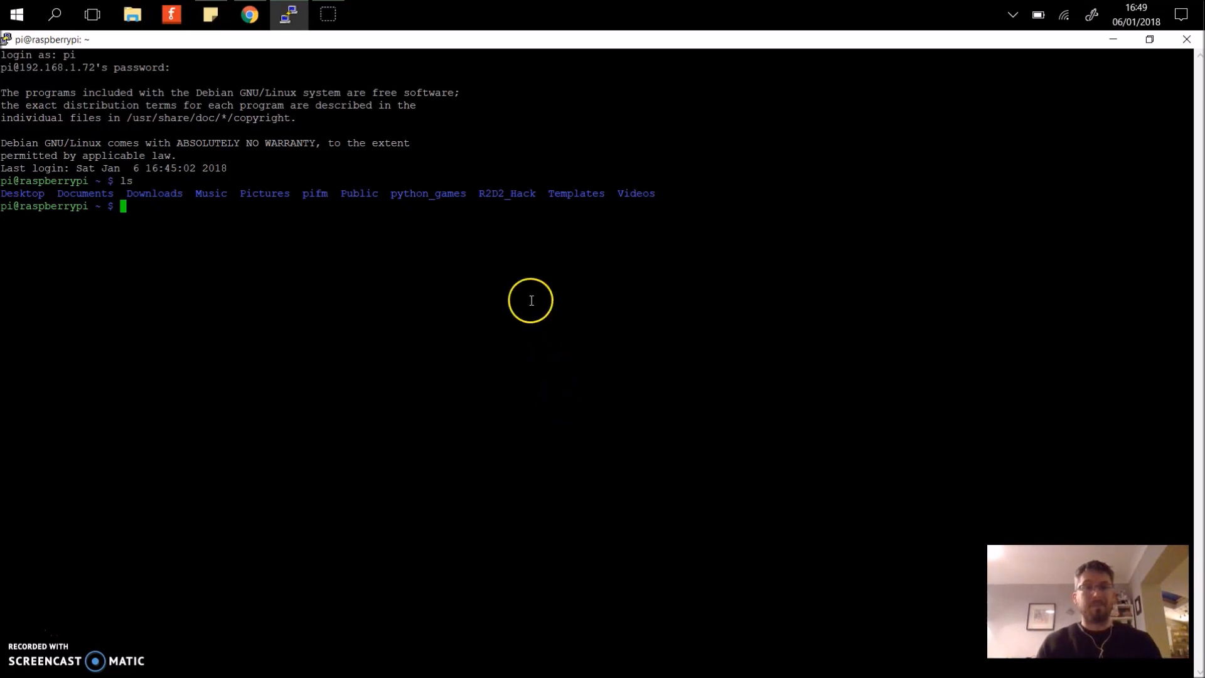
{"action": "double_click", "coordinate": [506, 193]}
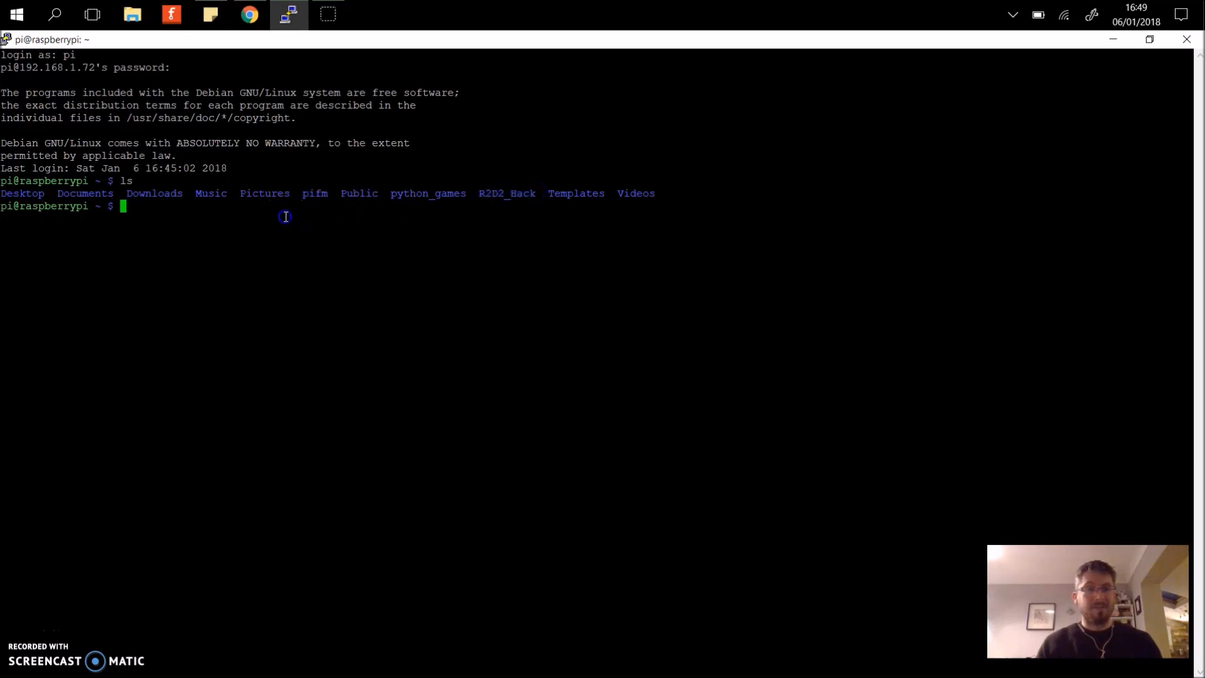
Begin a cd into the R2D2_Hack folder at the prompt.
{"action": "type", "text": "cd R"}
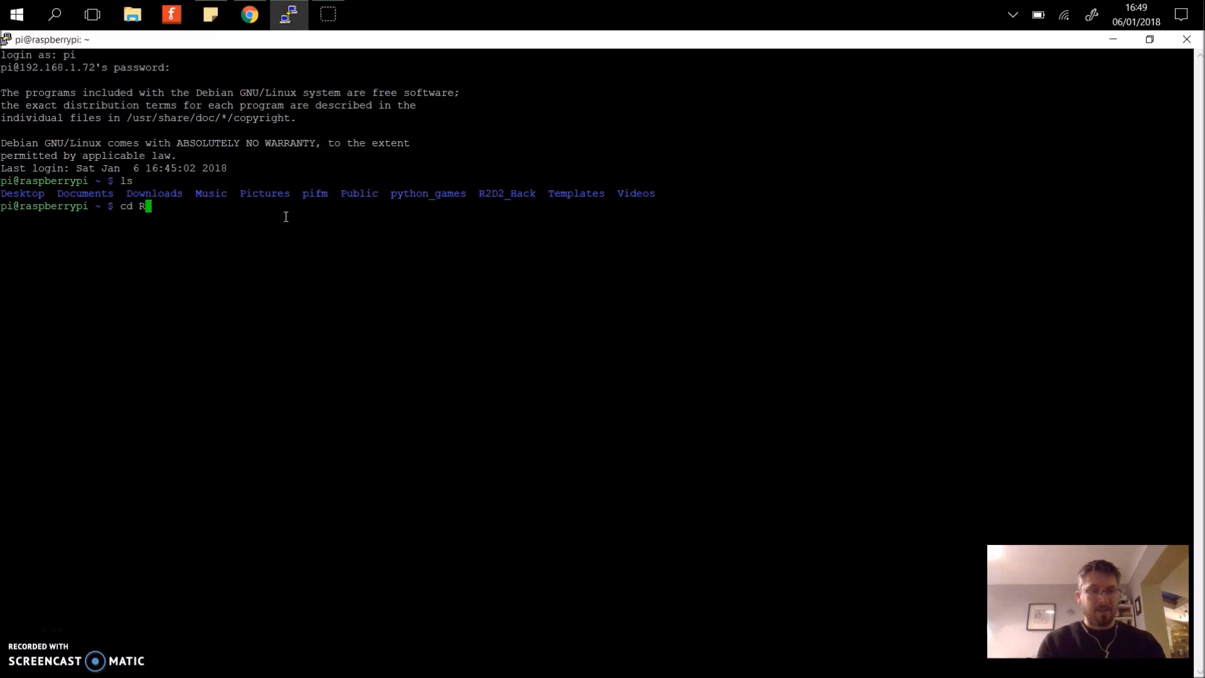
{"action": "type", "text": "2D"}
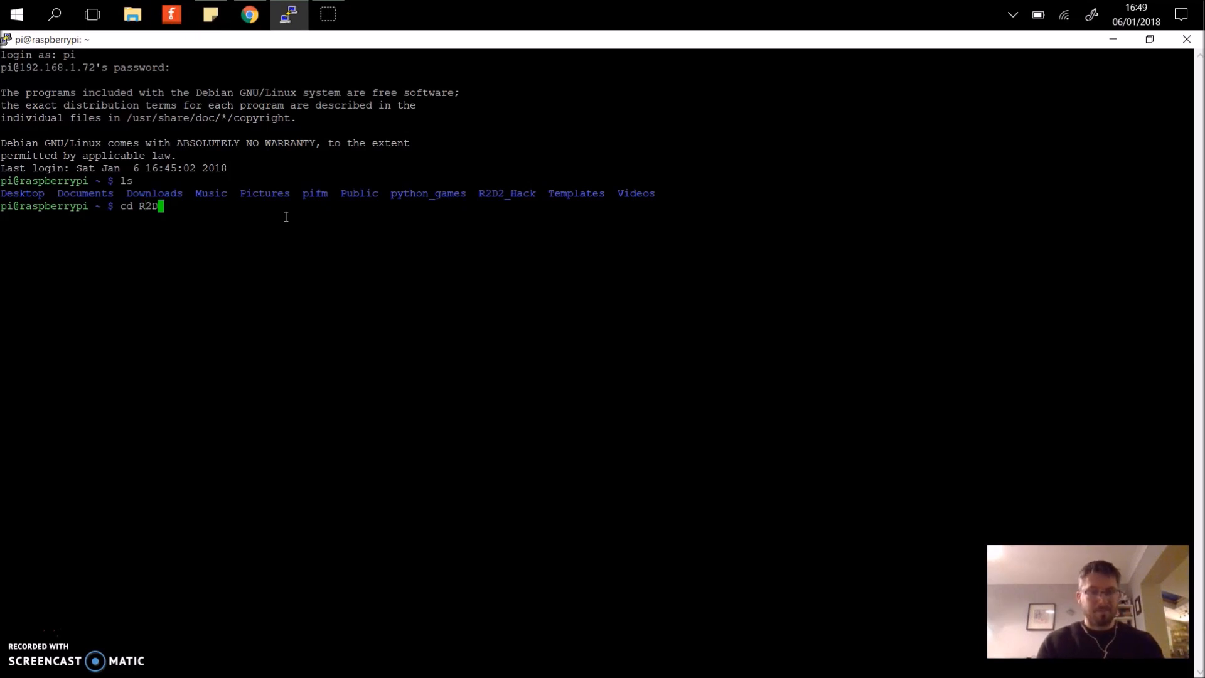
{"action": "type", "text": "2"}
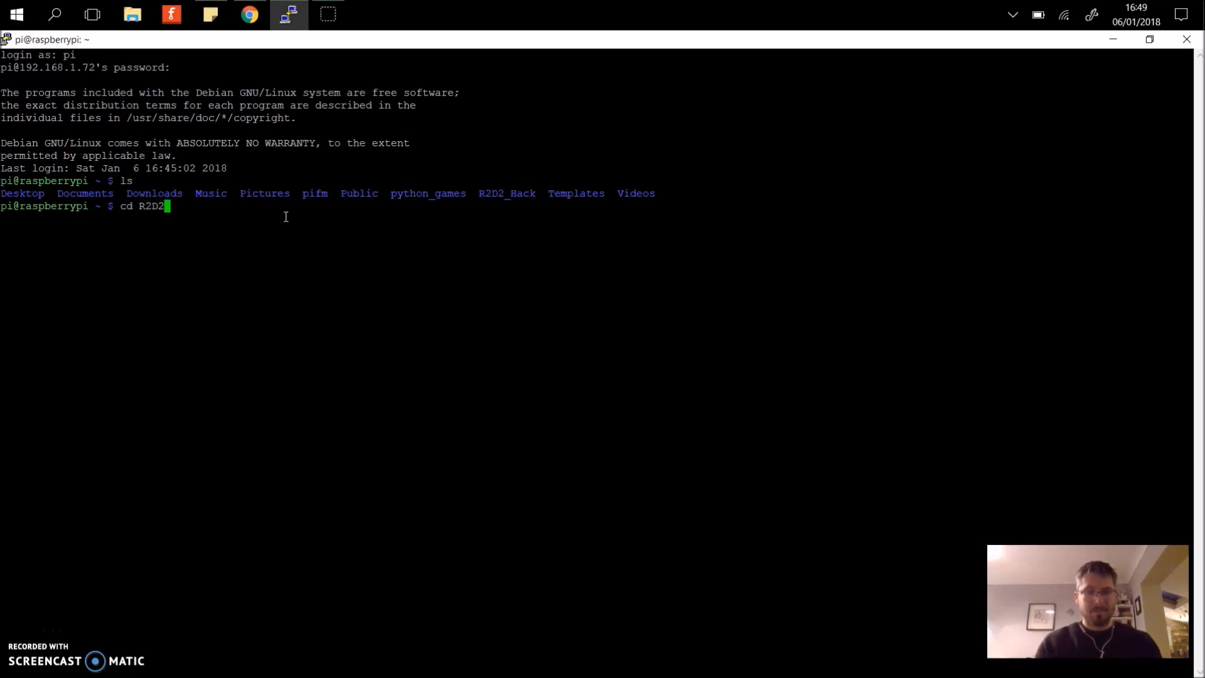
{"action": "type", "text": "_hA"}
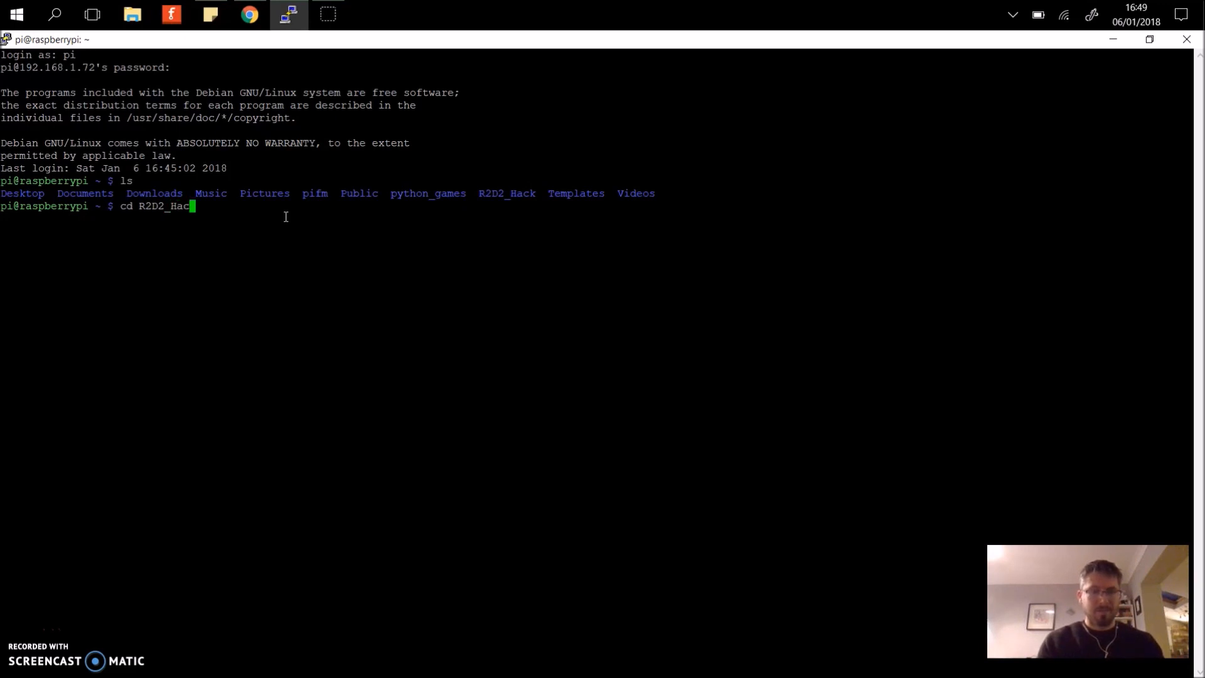
Enter R2D2_Hack and list its files, selecting the Final_R2D2.py name.
{"action": "key", "text": "Return"}
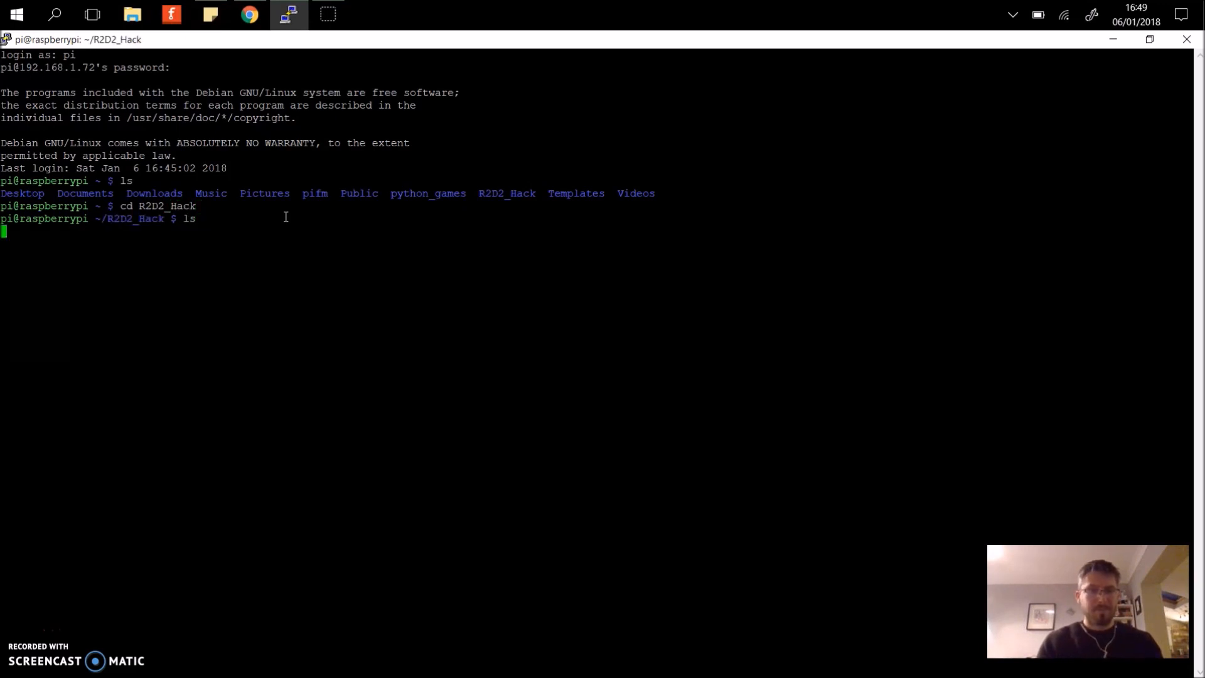
{"action": "key", "text": "Return"}
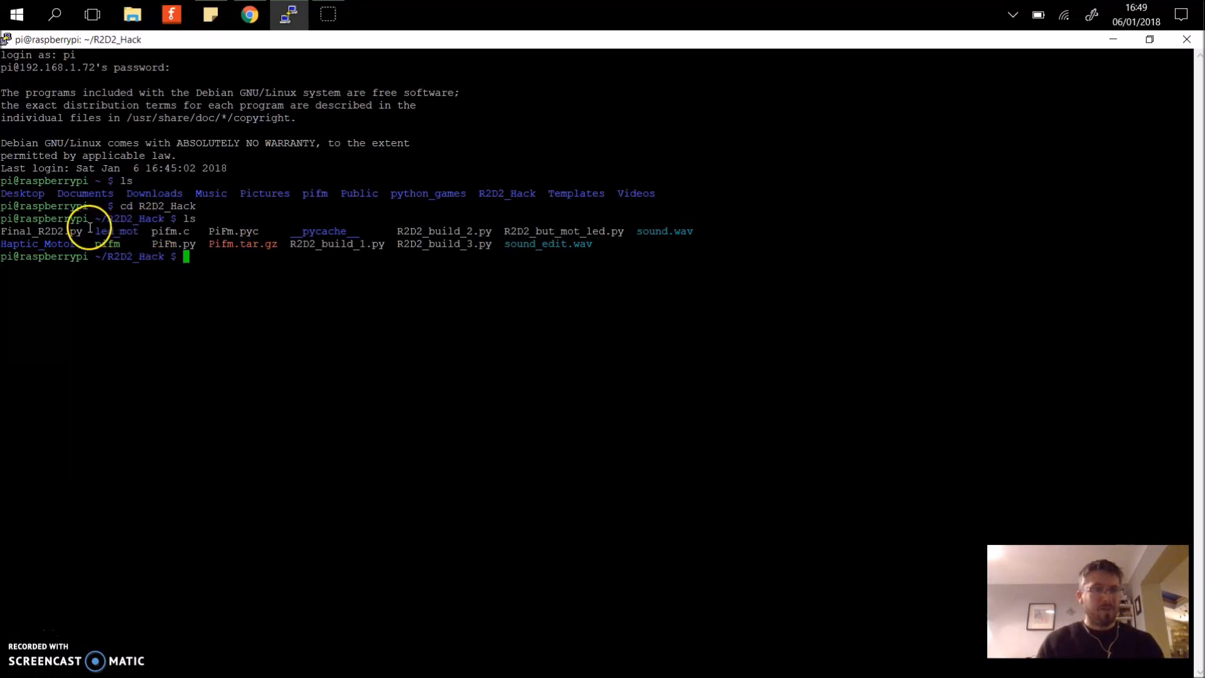
{"action": "double_click", "coordinate": [42, 231]}
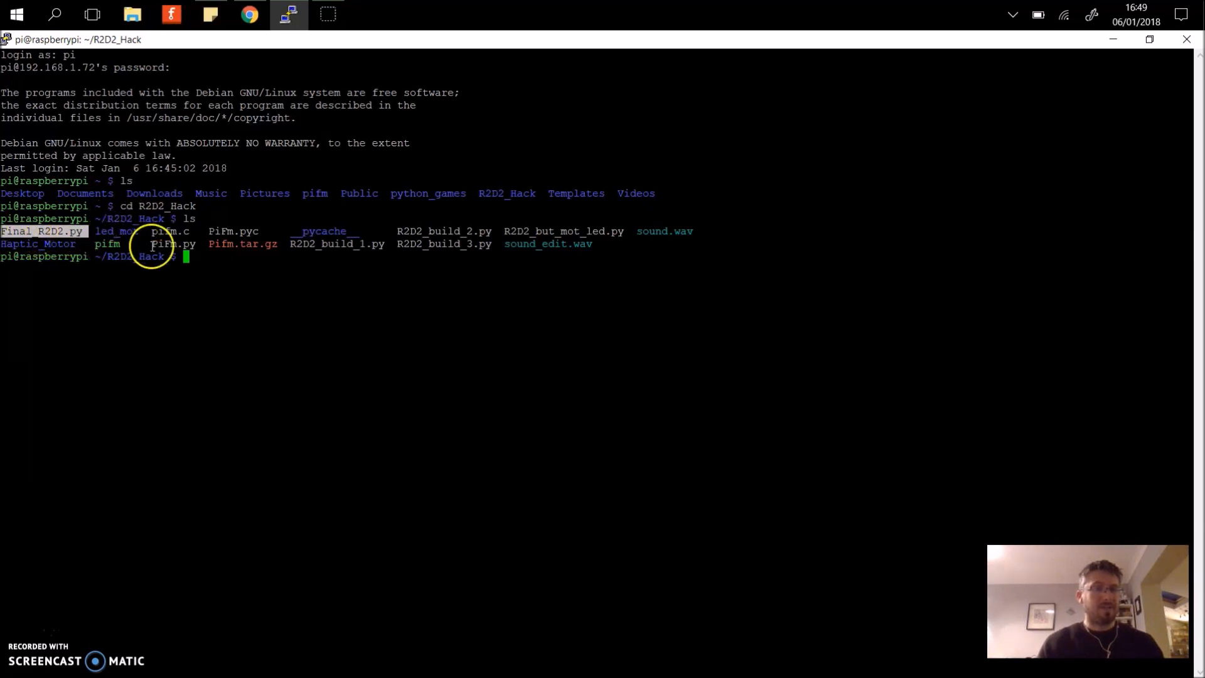
{"action": "type", "text": "cd"}
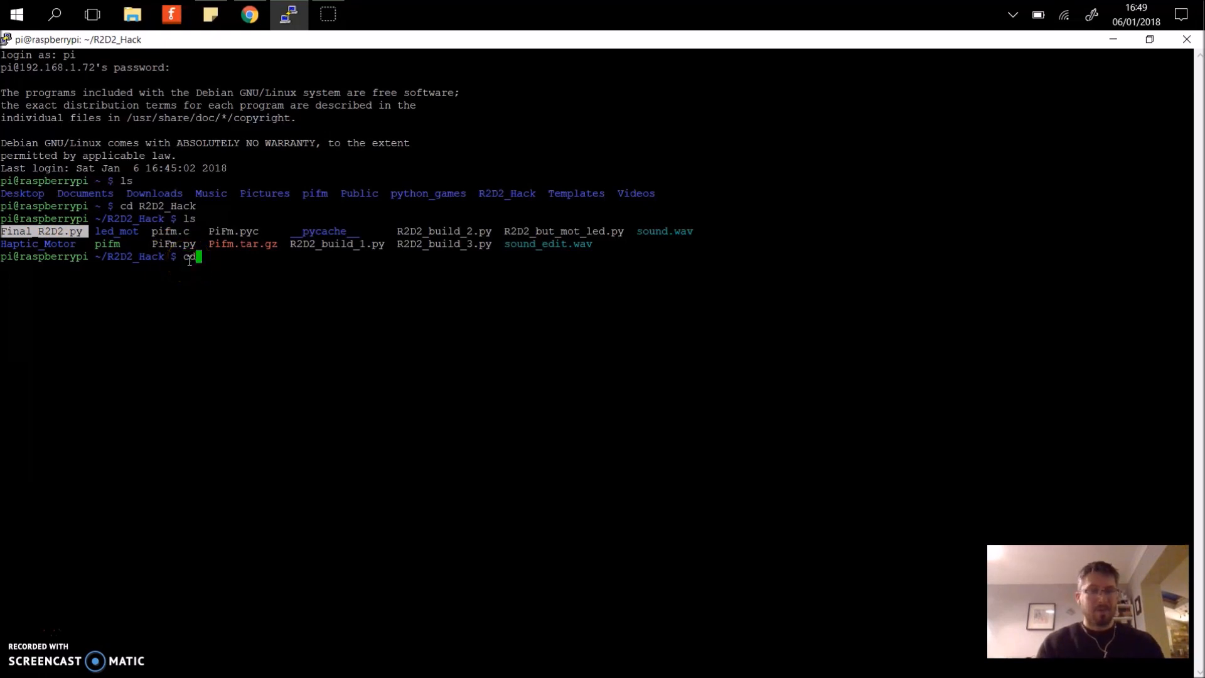
Return home and open the root crontab in nano with sudo crontab -e.
{"action": "key", "text": "Return"}
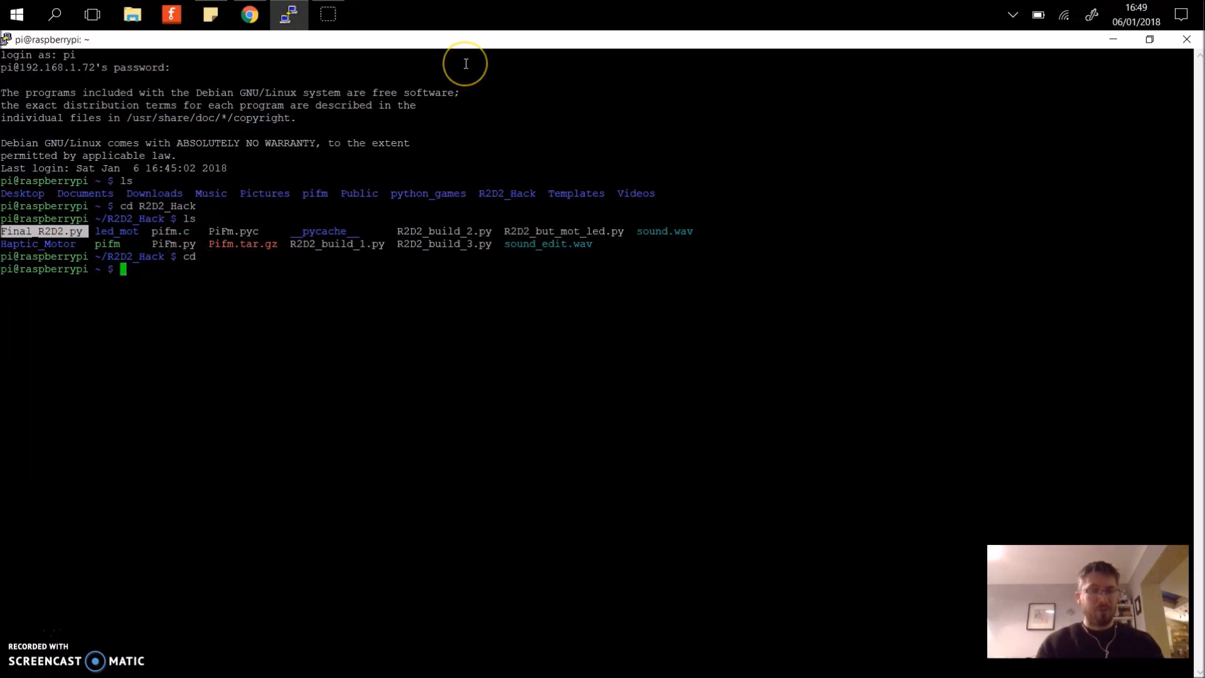
{"action": "type", "text": "sudo crontab -"}
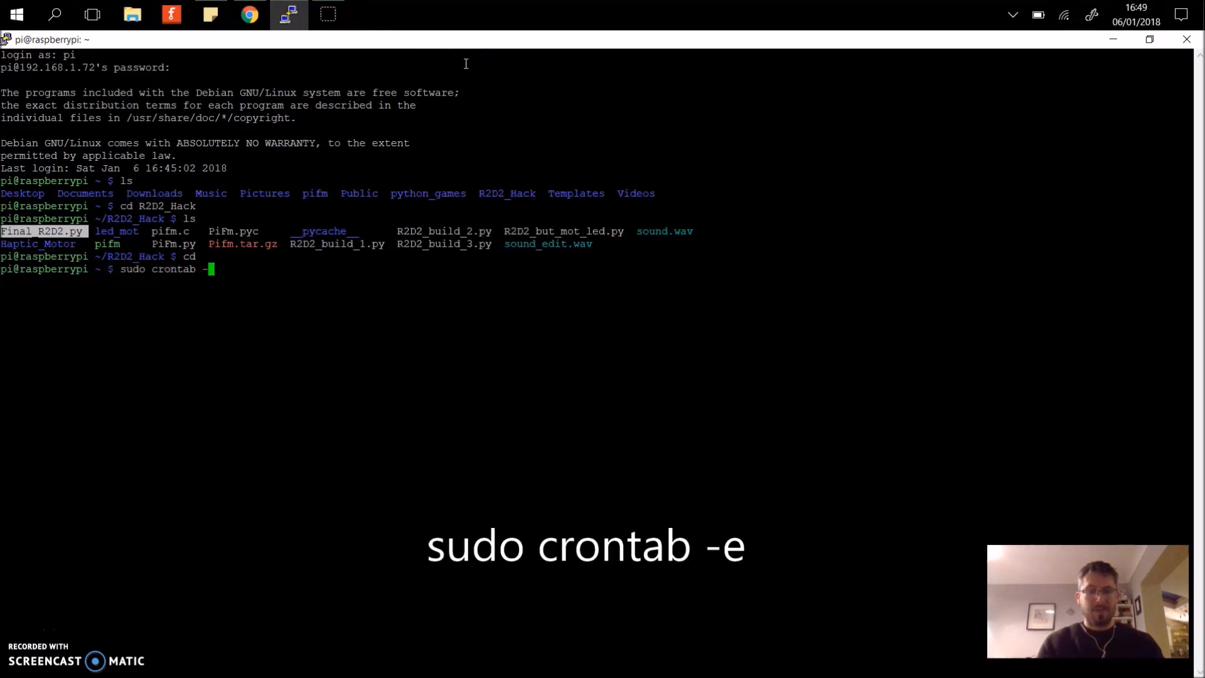
{"action": "key", "text": "Return"}
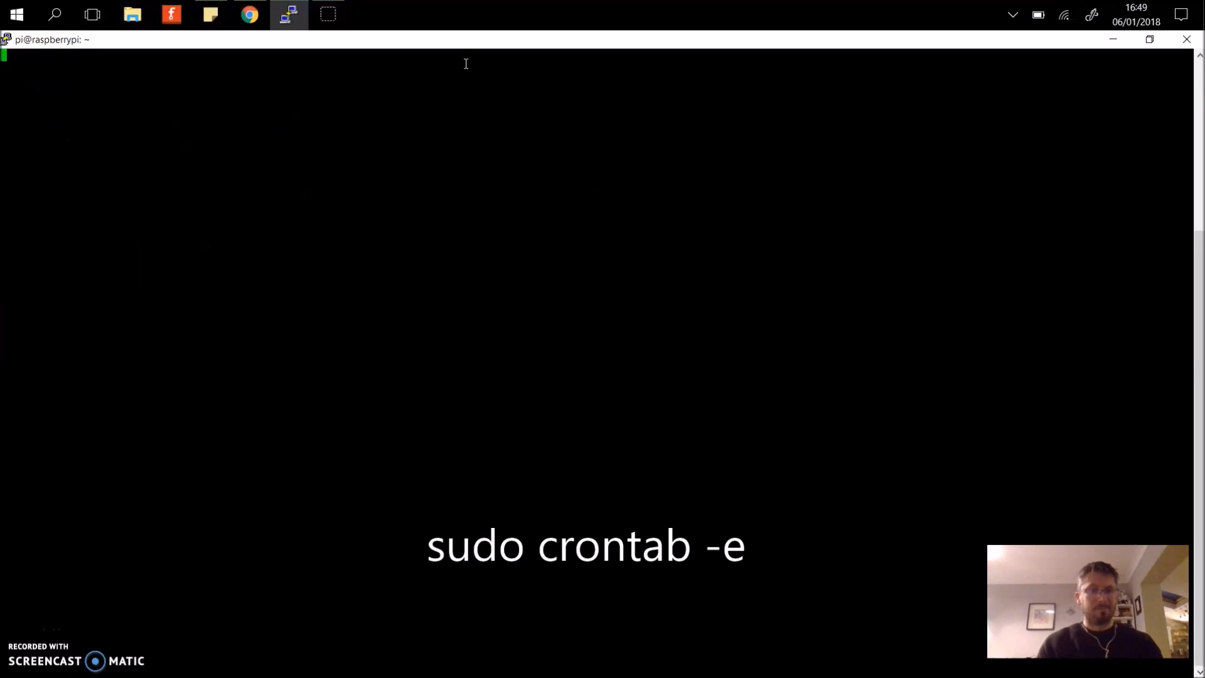
{"action": "key", "text": "Return"}
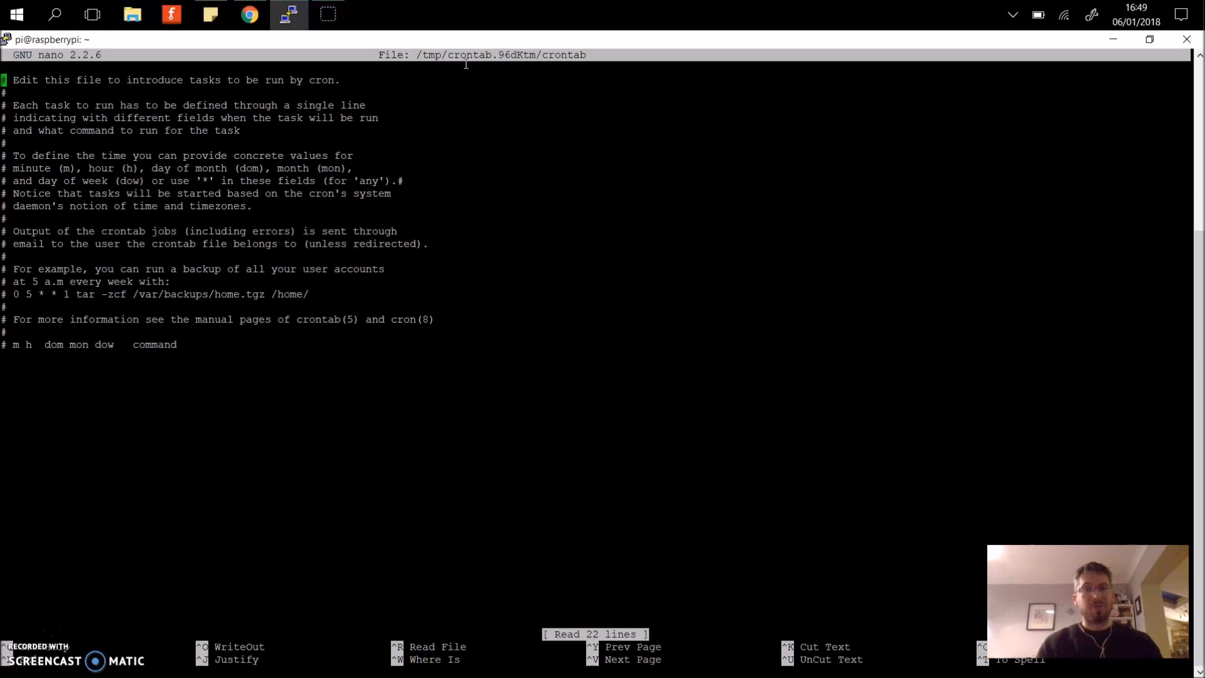
{"action": "mouse_move", "coordinate": [249, 64]}
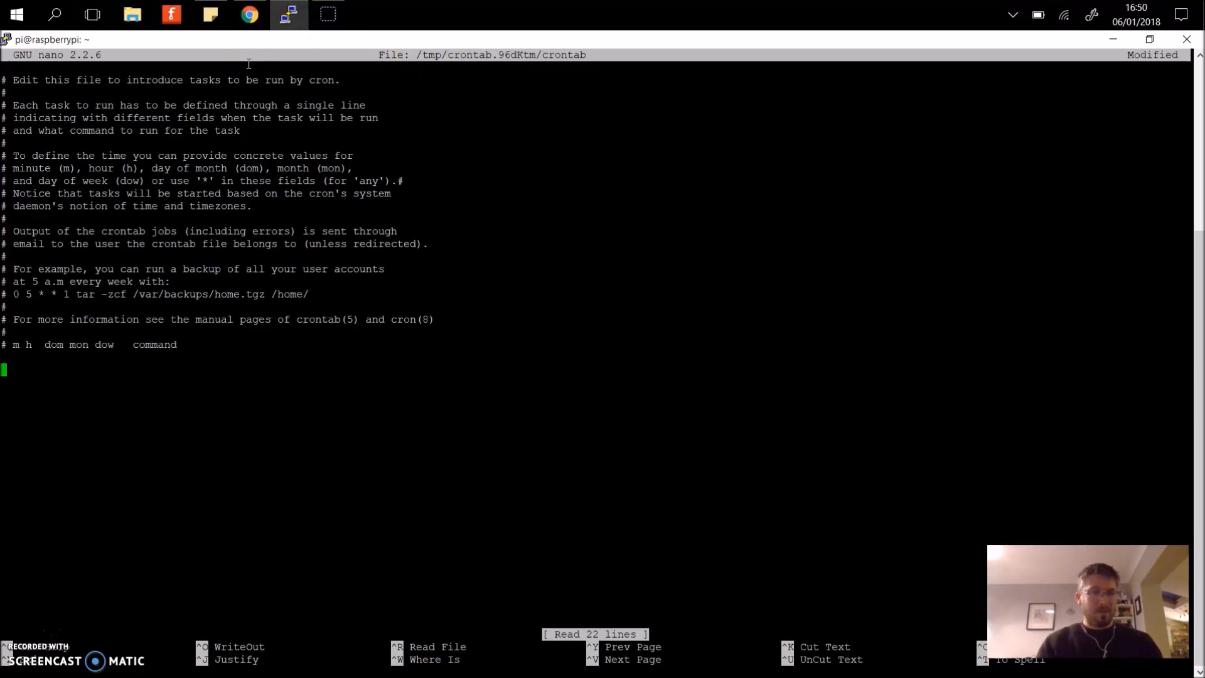
{"action": "type", "text": "@"}
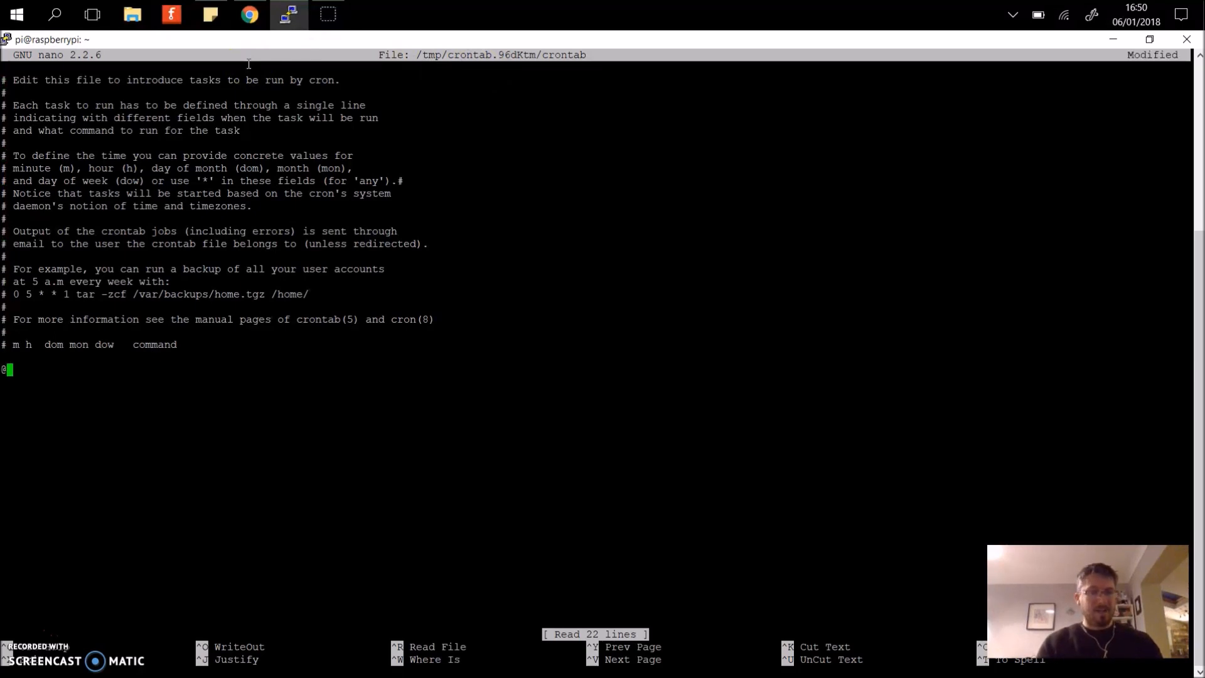
{"action": "type", "text": "reboot"}
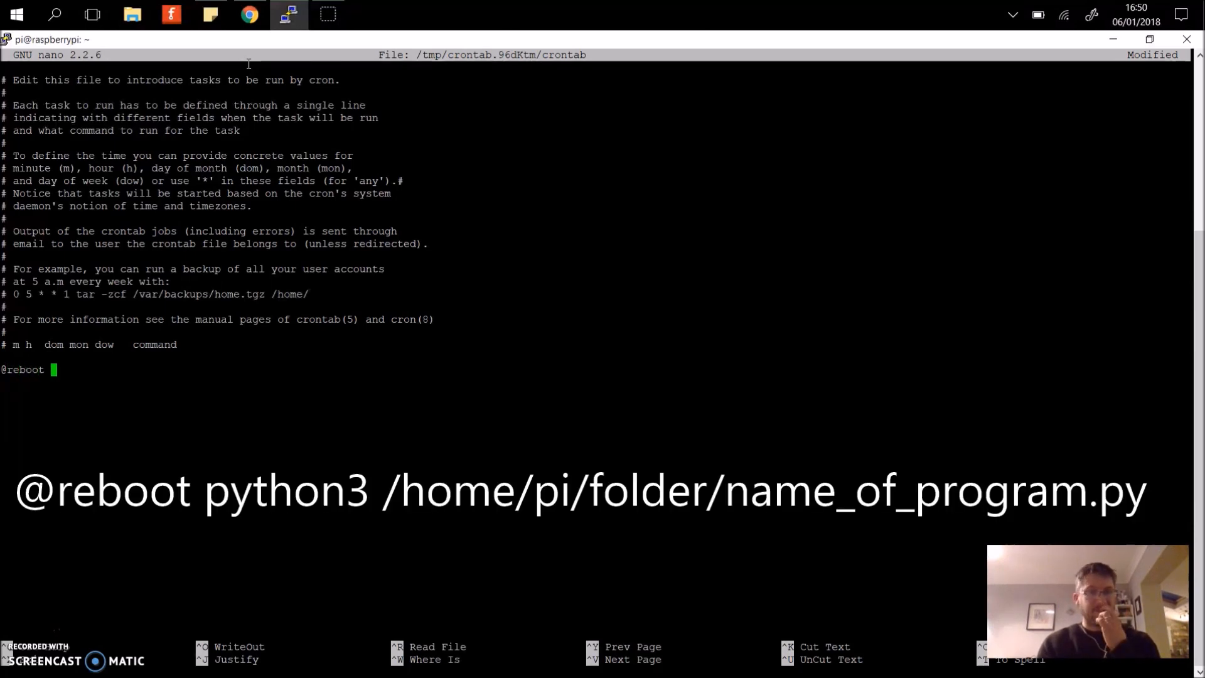
{"action": "type", "text": "p"}
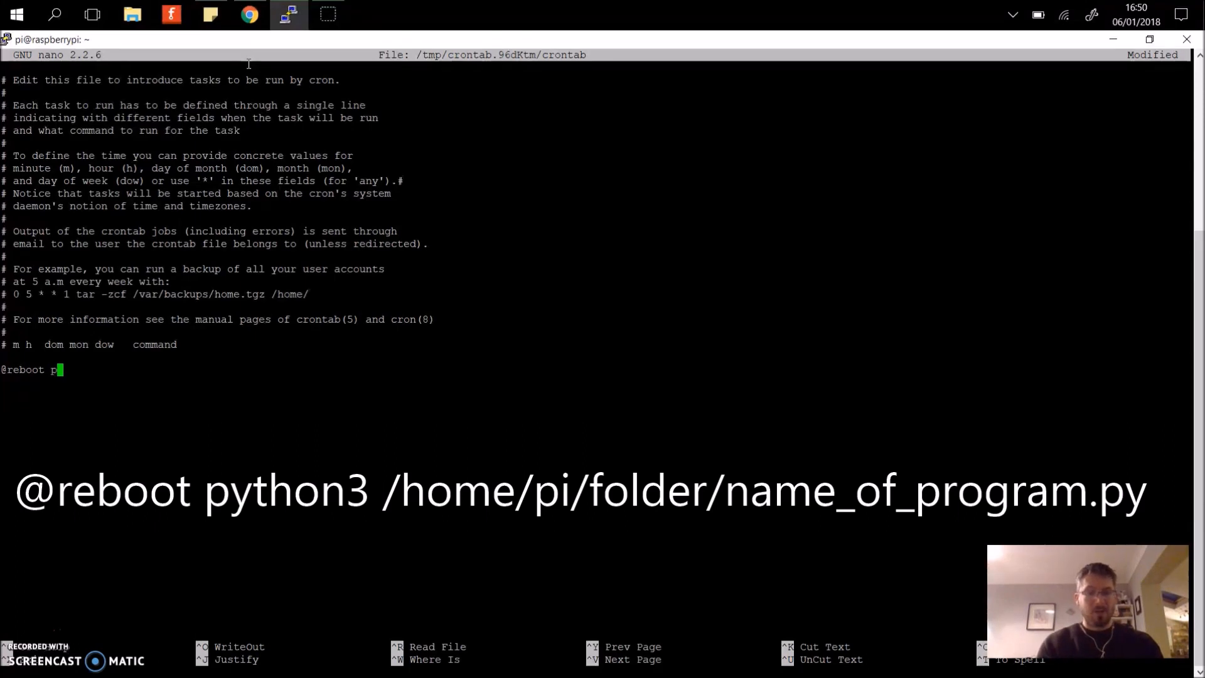
{"action": "type", "text": "ython3"}
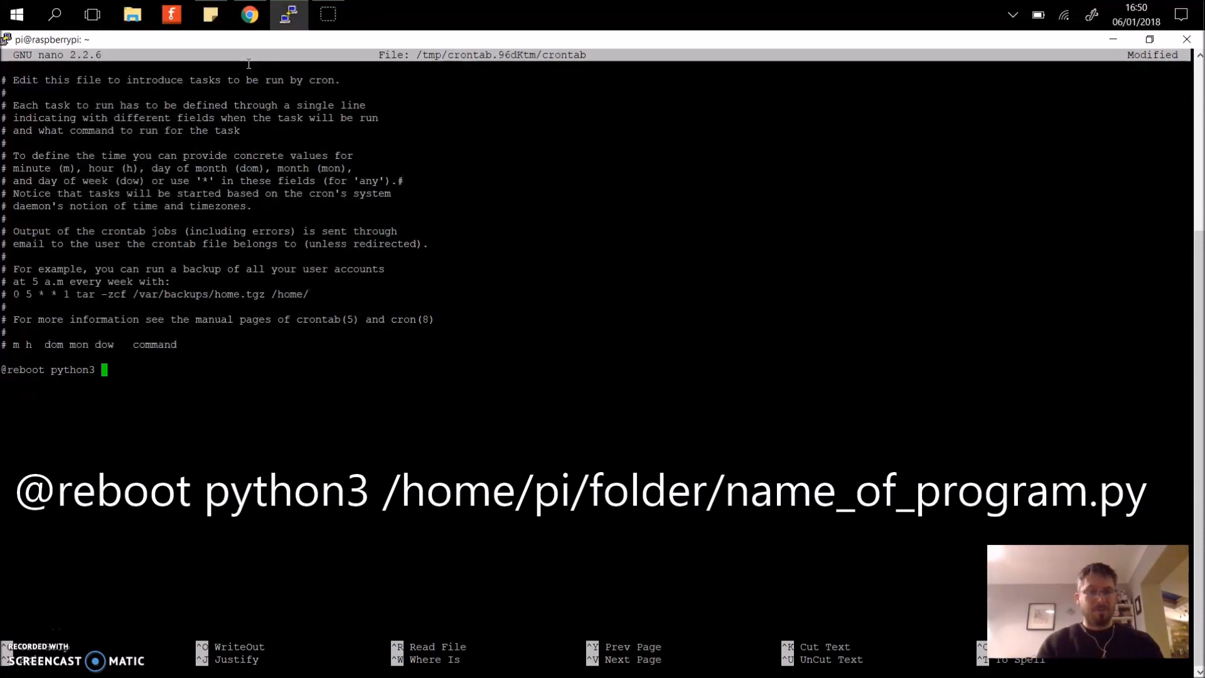
{"action": "type", "text": "/home/"}
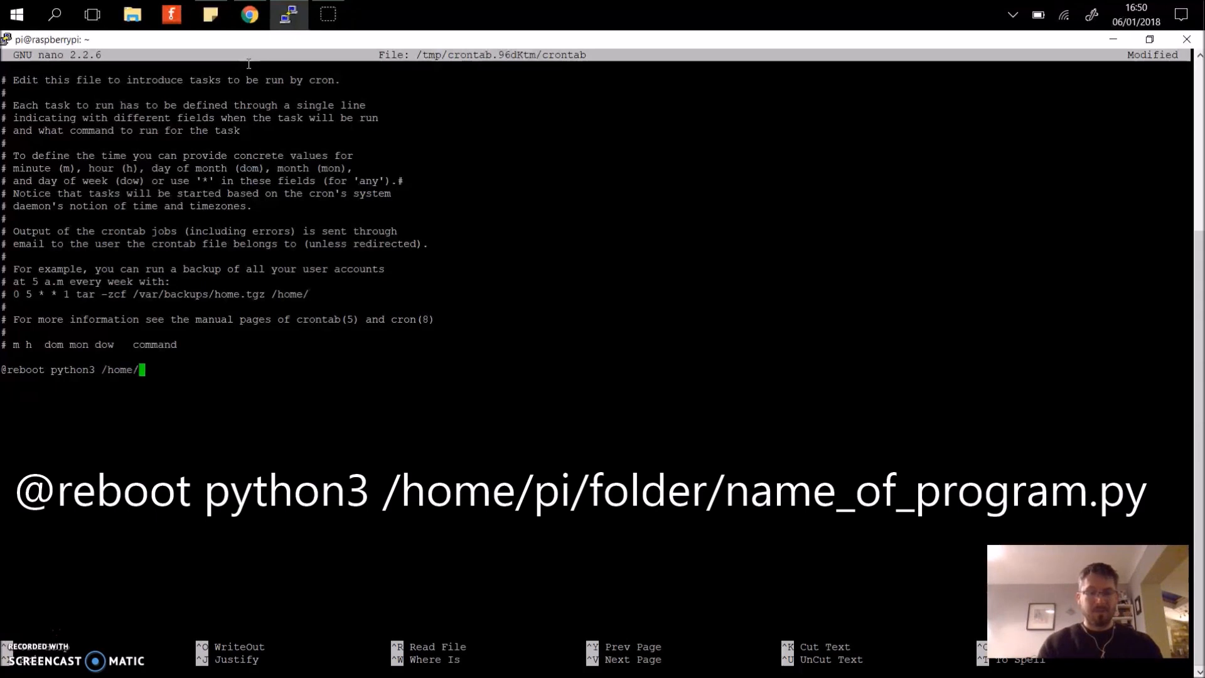
{"action": "type", "text": "pi/"}
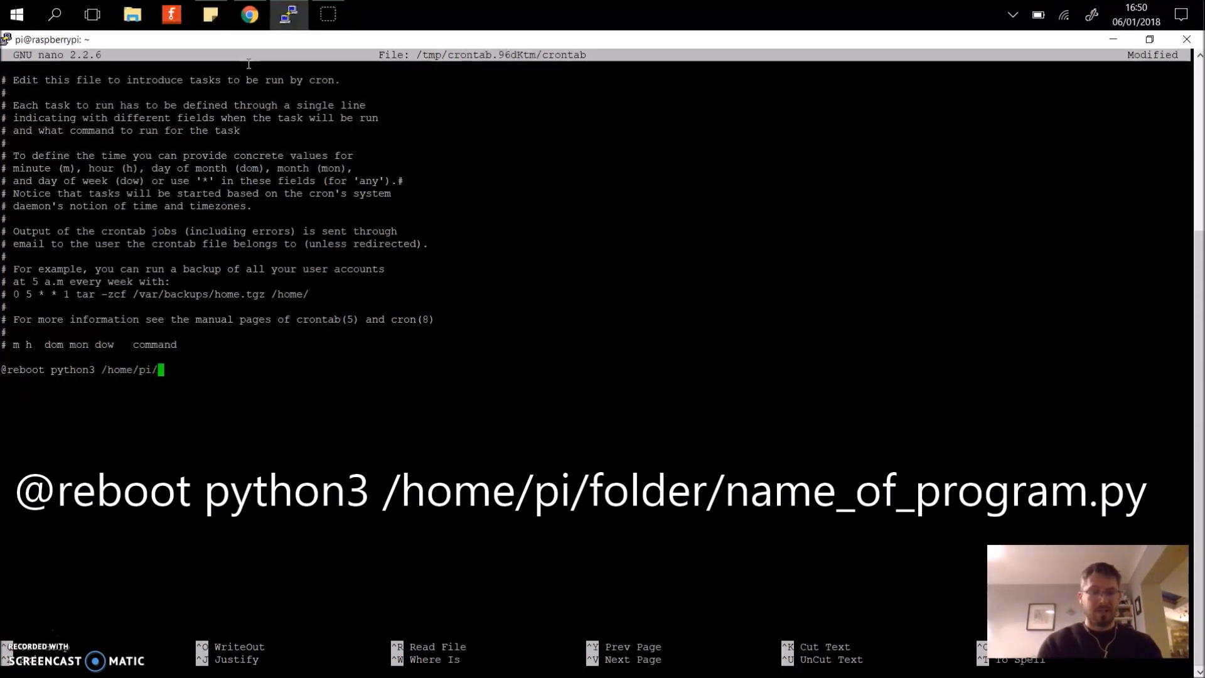
{"action": "type", "text": "R2"}
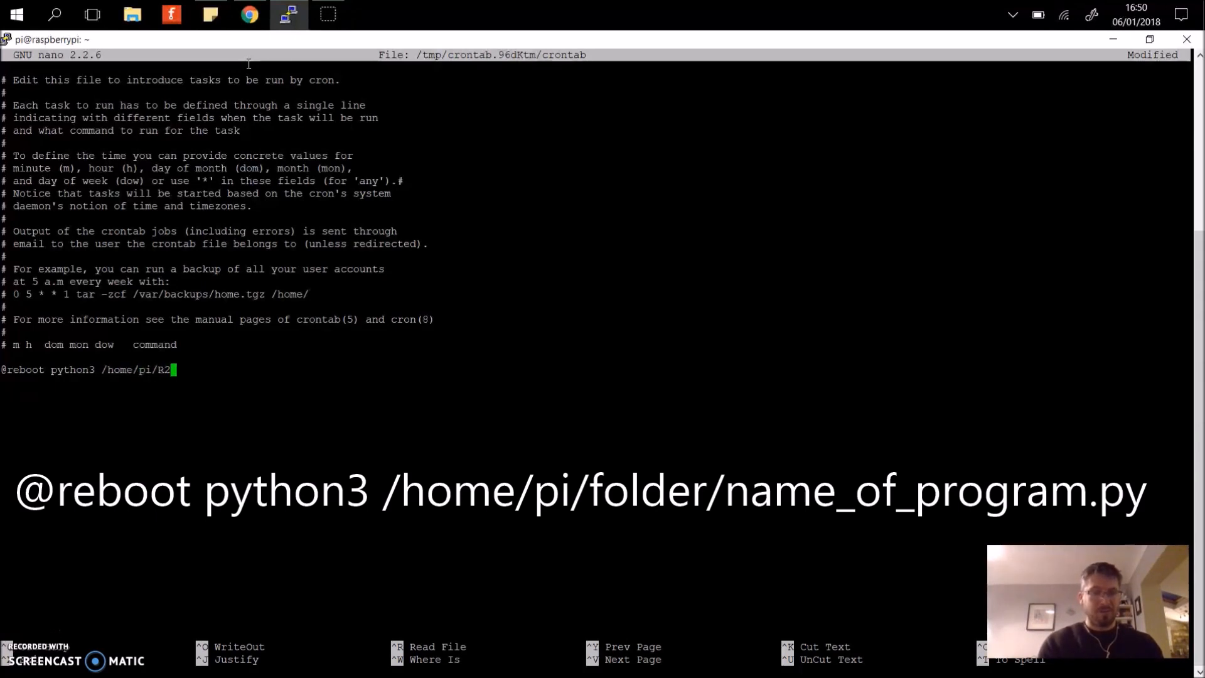
{"action": "type", "text": "D2_"}
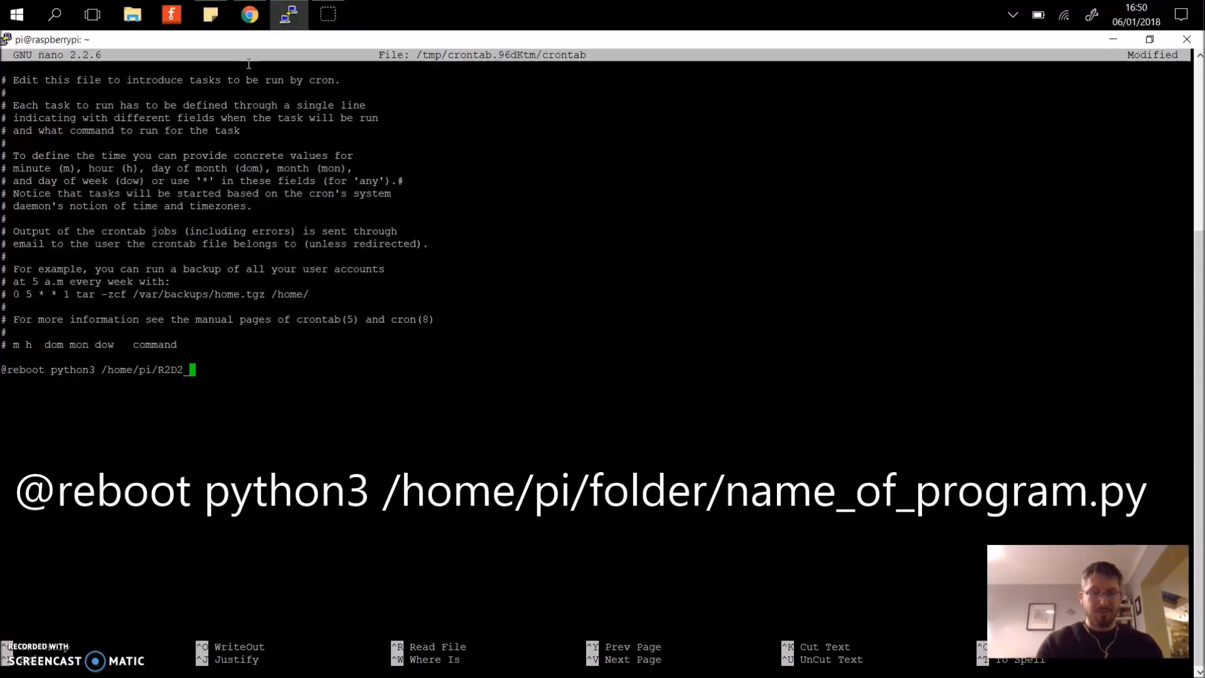
{"action": "type", "text": "Hack"}
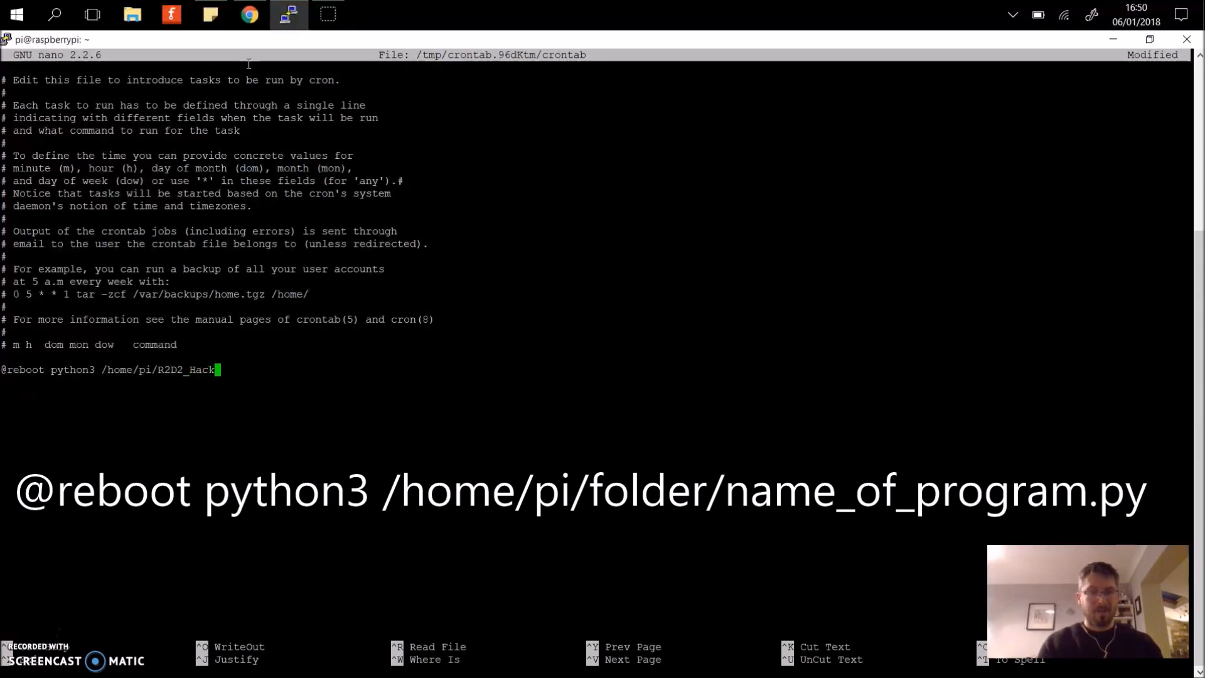
{"action": "type", "text": "/"}
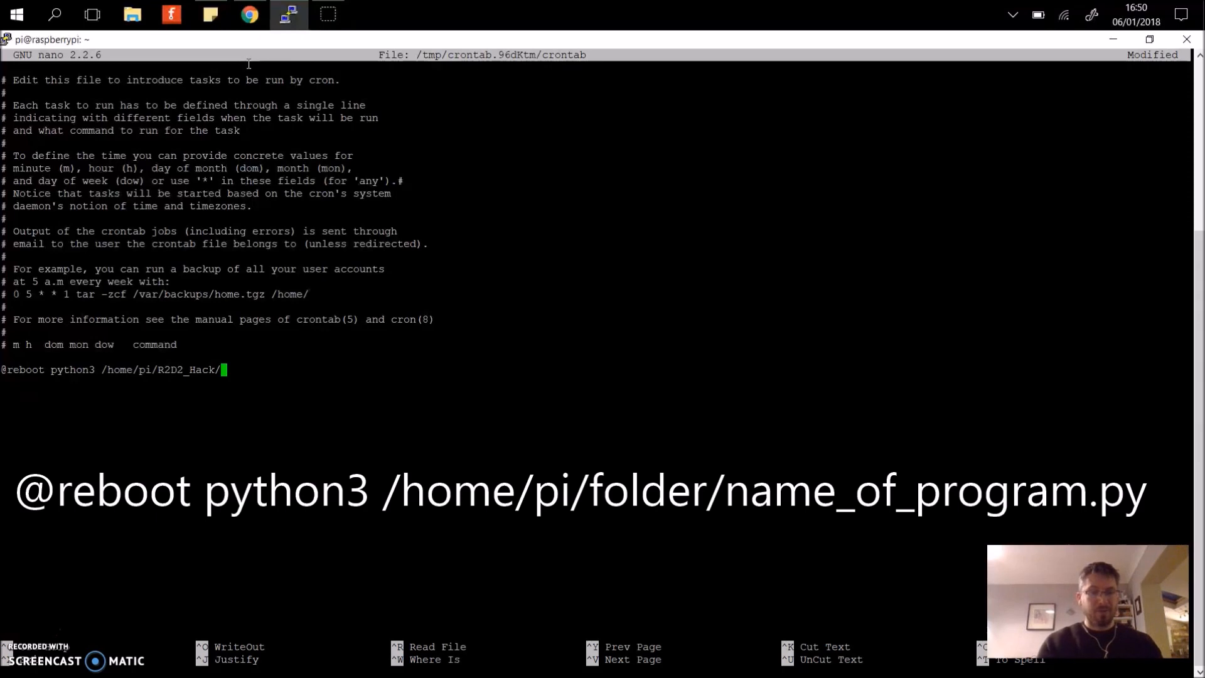
{"action": "type", "text": "Final"}
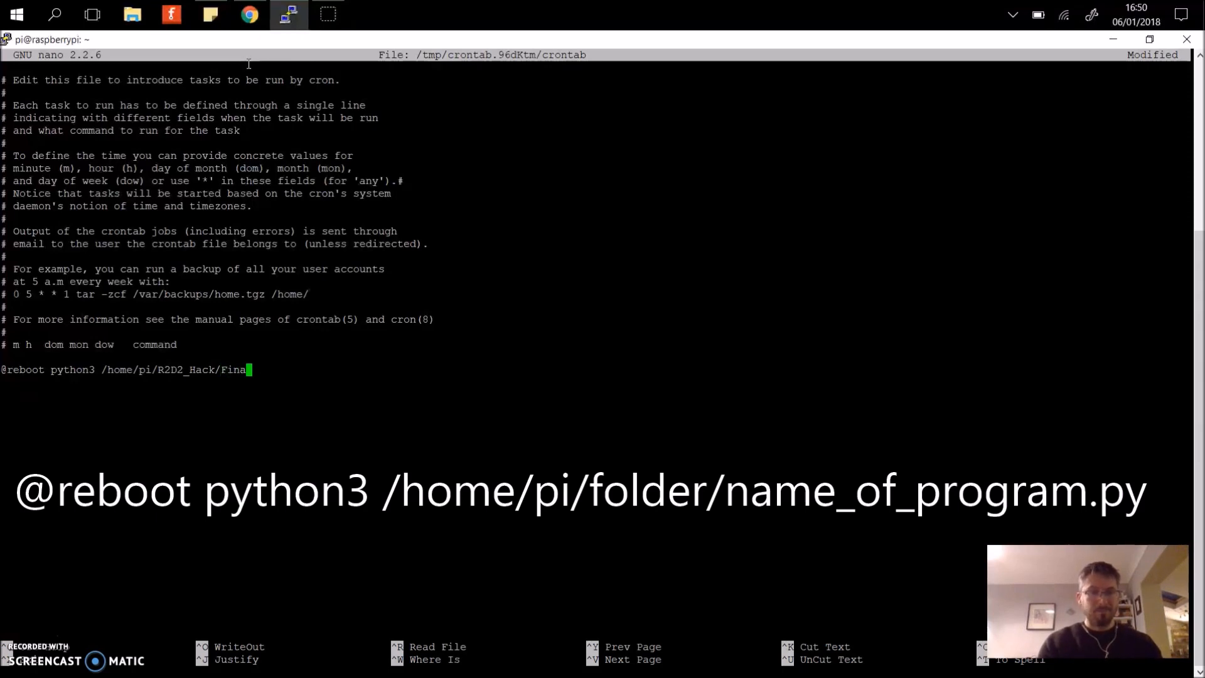
{"action": "type", "text": "l_R"}
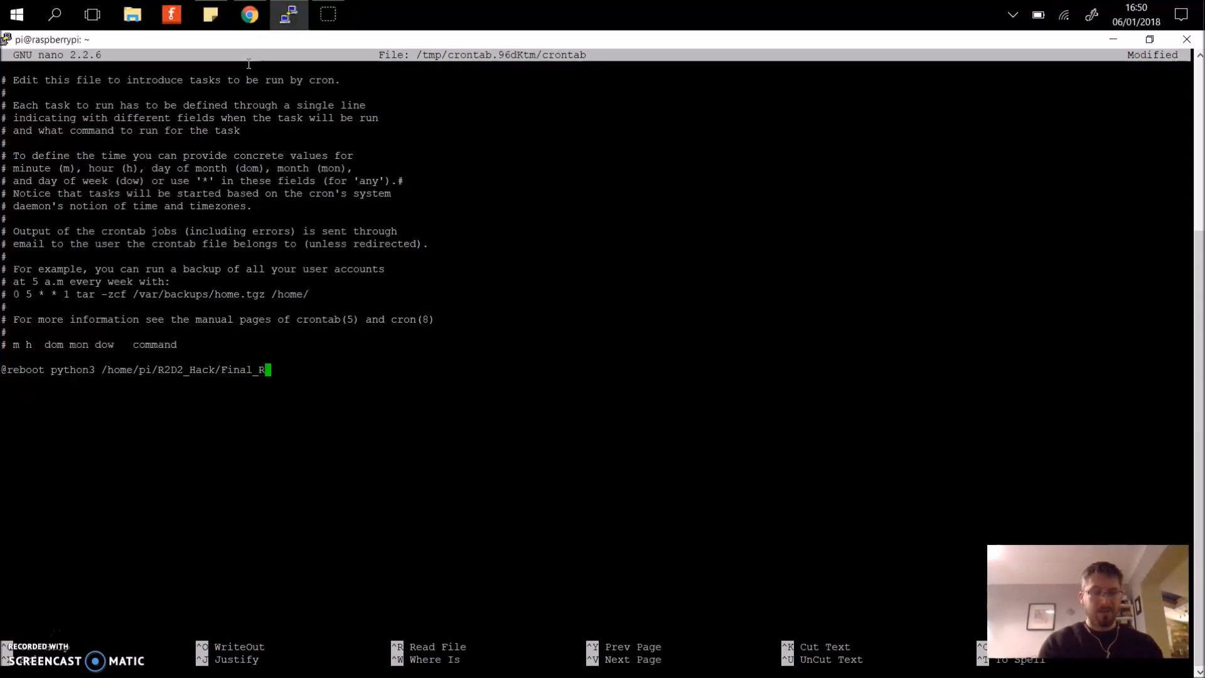
{"action": "type", "text": "2D2."}
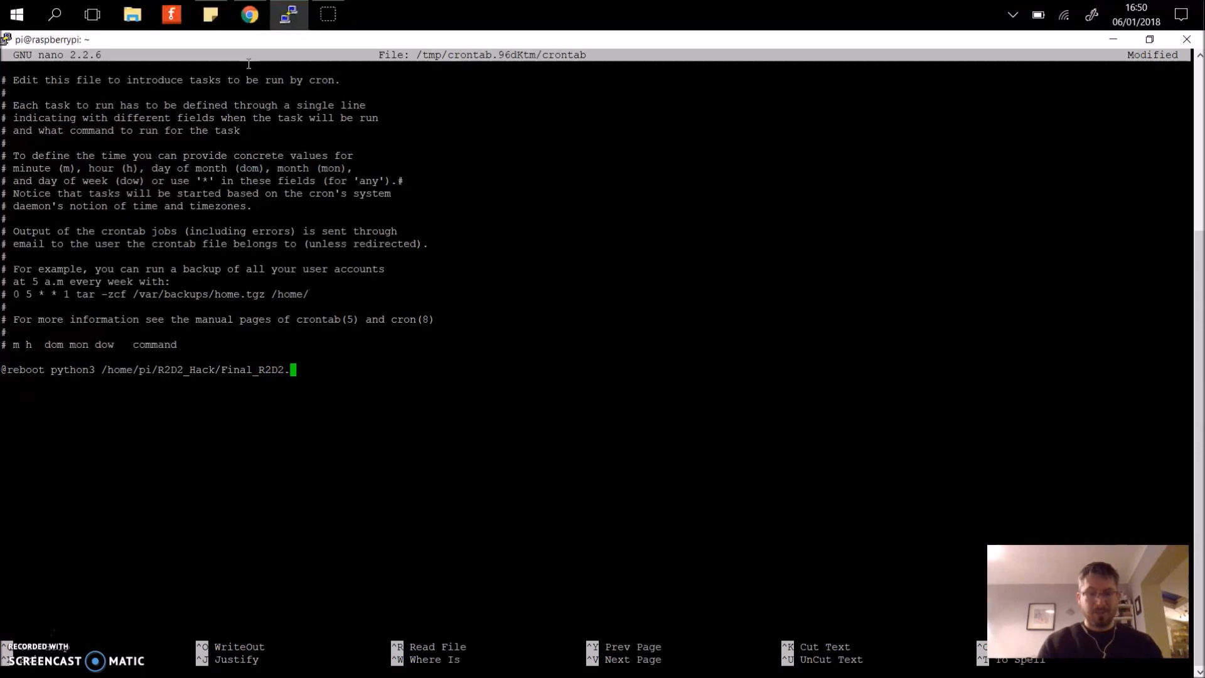
{"action": "type", "text": "py"}
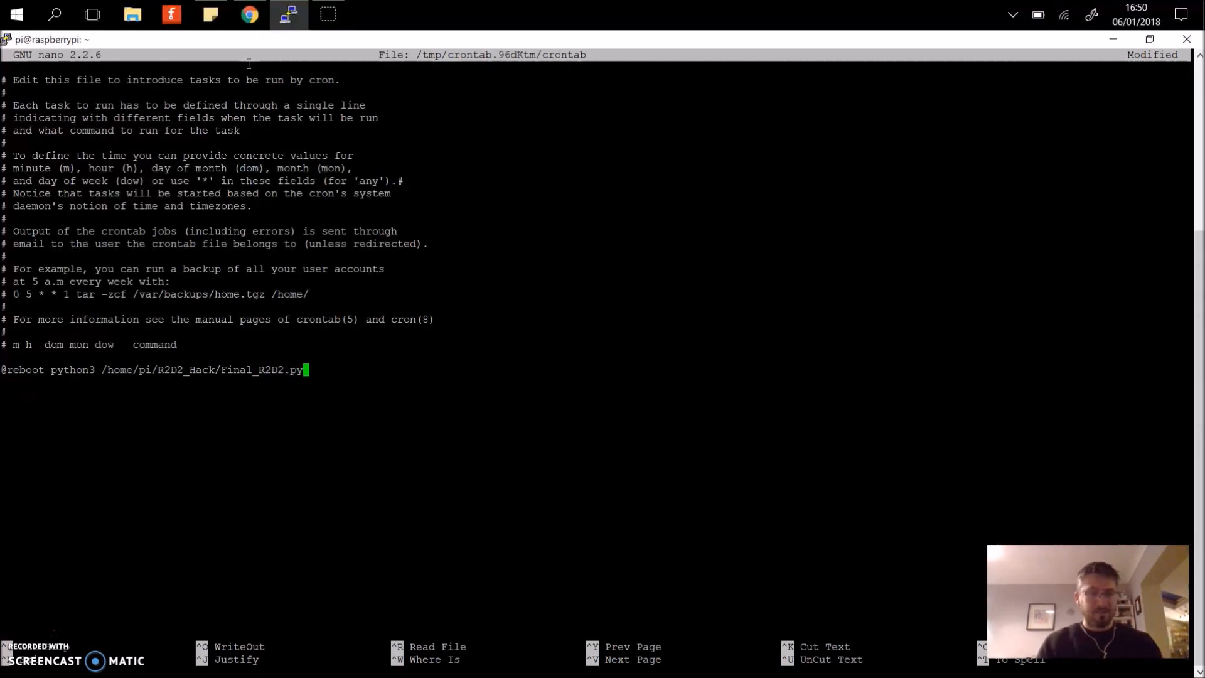
Exit nano with Ctrl+X, answering yes to save the modified buffer.
{"action": "key", "text": "ctrl+x"}
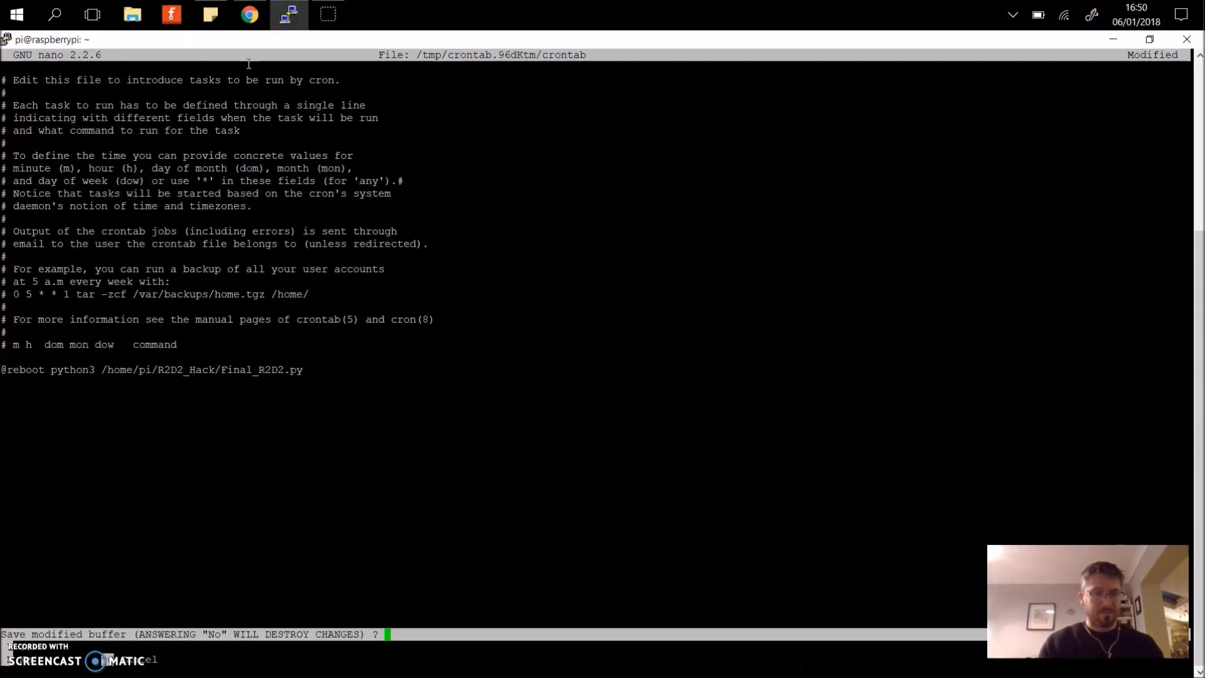
{"action": "key", "text": "y"}
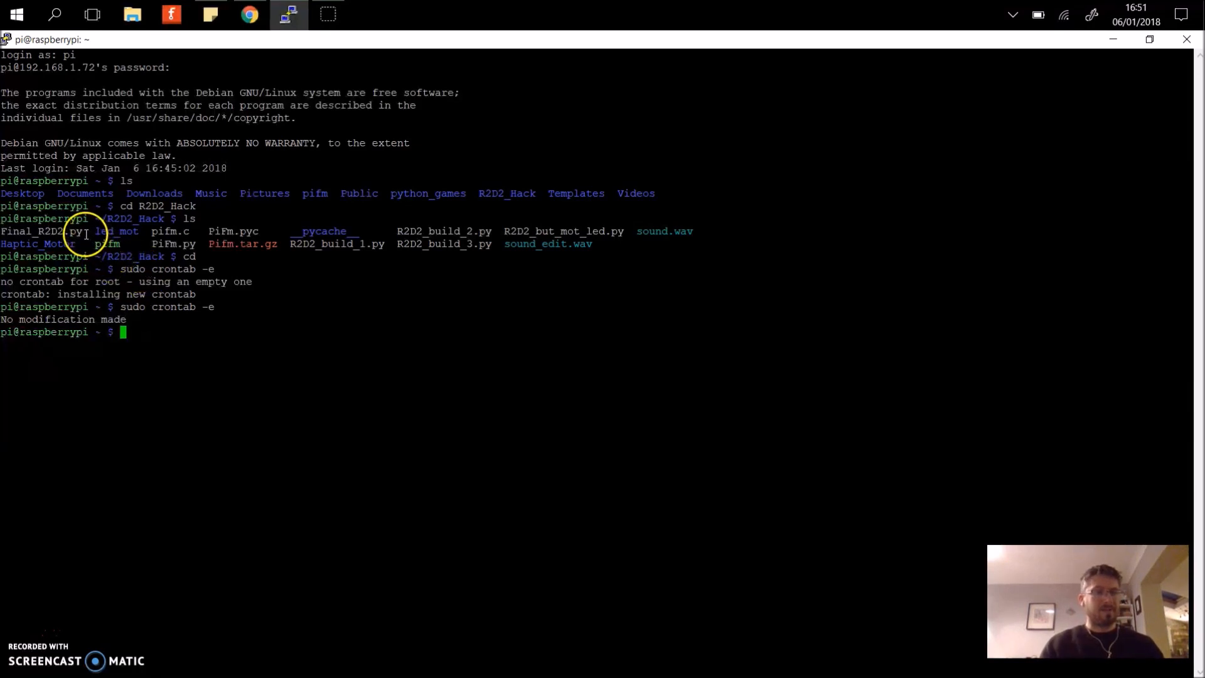
Select the Final_R2D2.py name and reopen the root crontab with sudo crontab -e.
{"action": "double_click", "coordinate": [44, 231]}
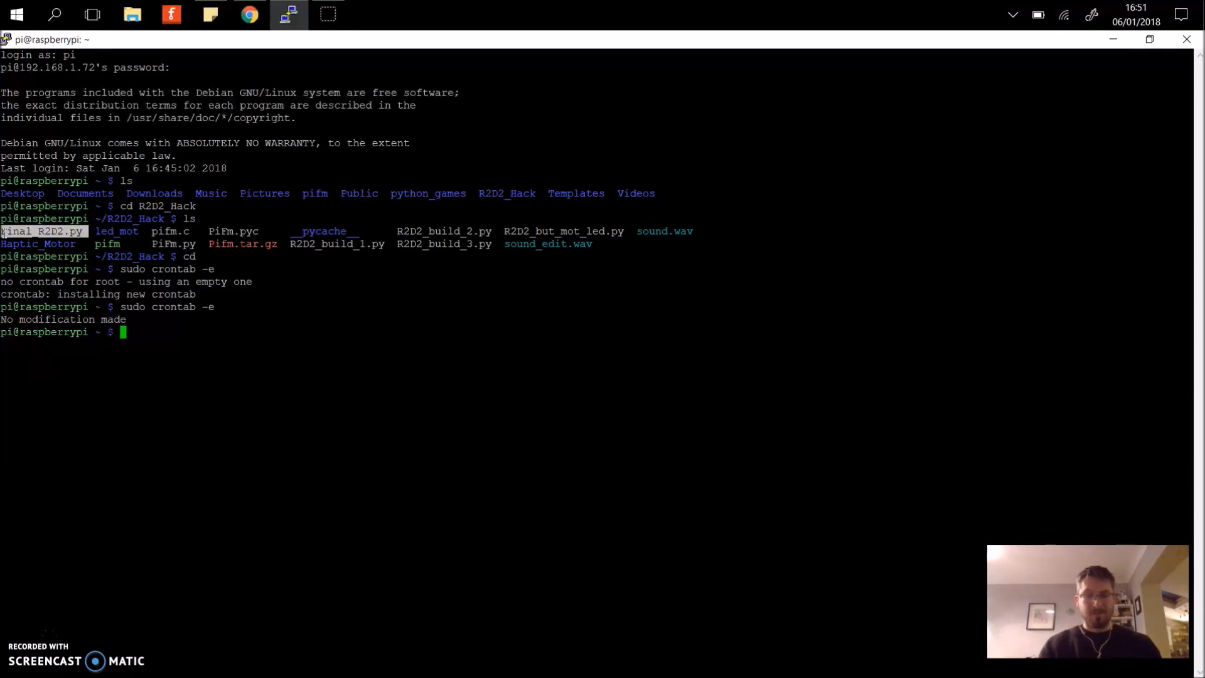
{"action": "type", "text": "sudo crontab -e"}
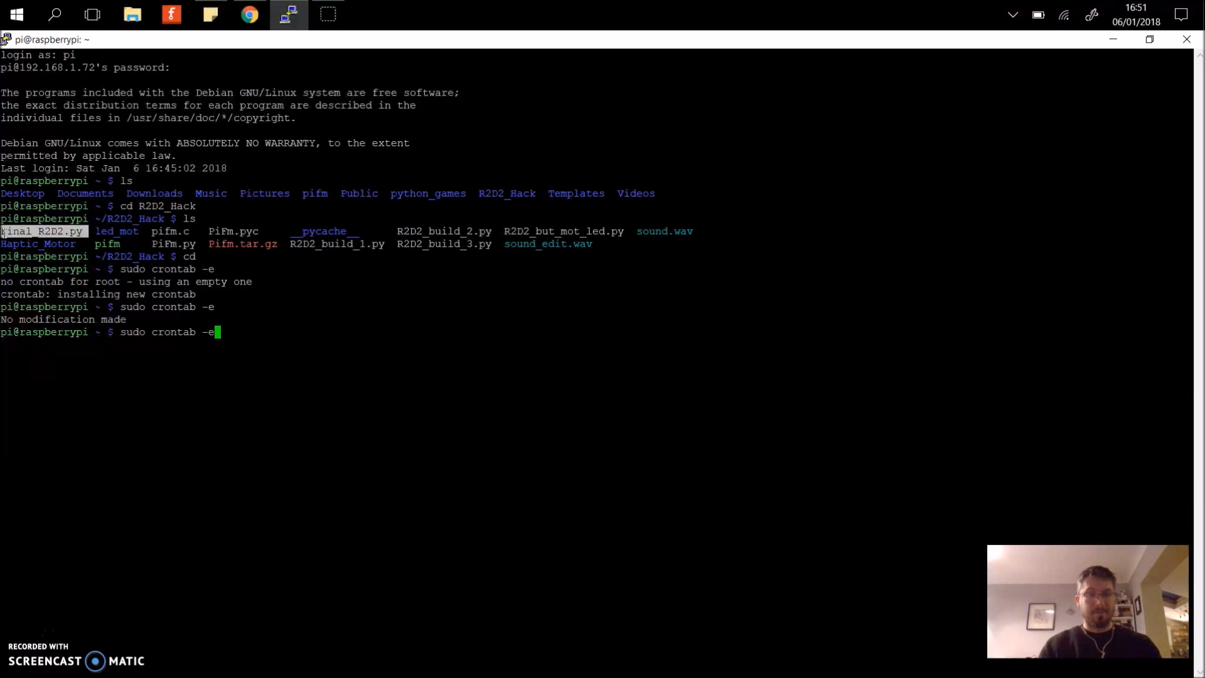
{"action": "key", "text": "Return"}
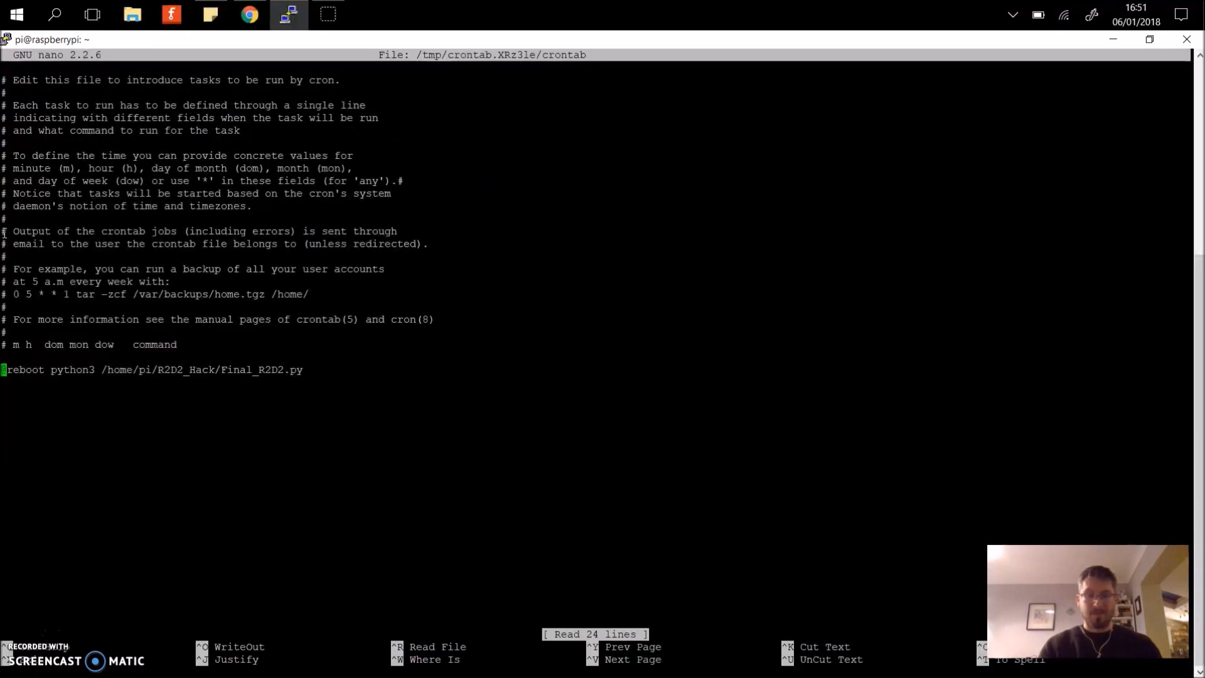
{"action": "type", "text": "#"}
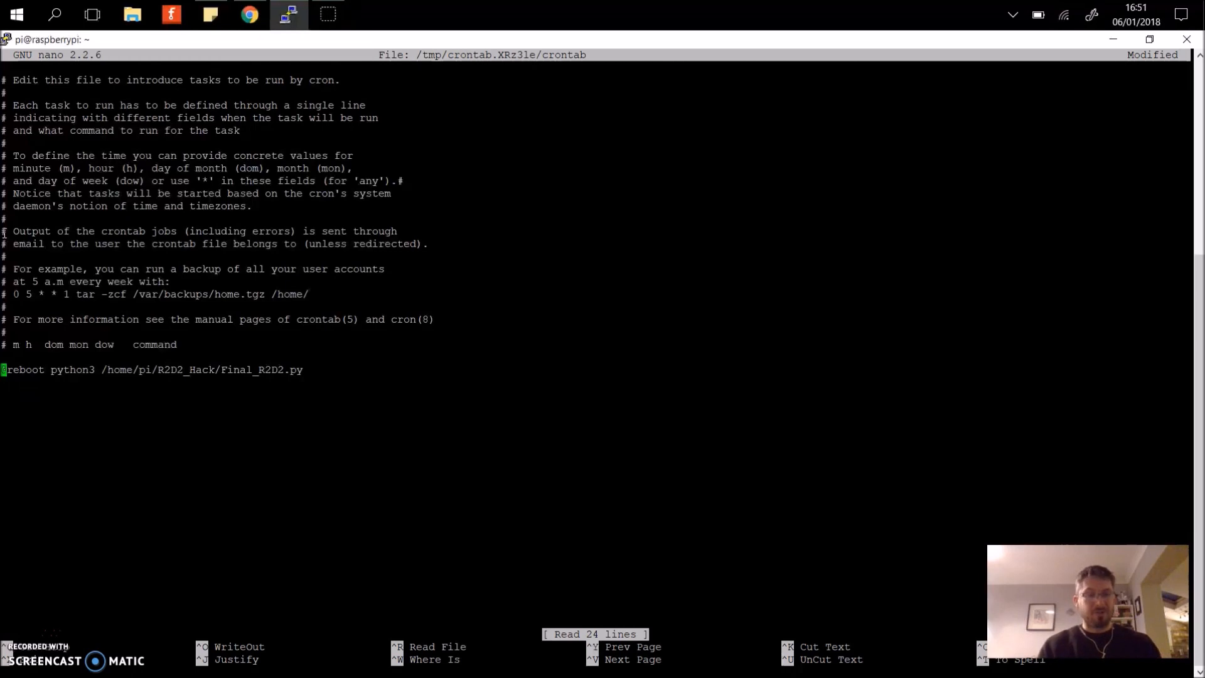
{"action": "key", "text": "ctrl+o"}
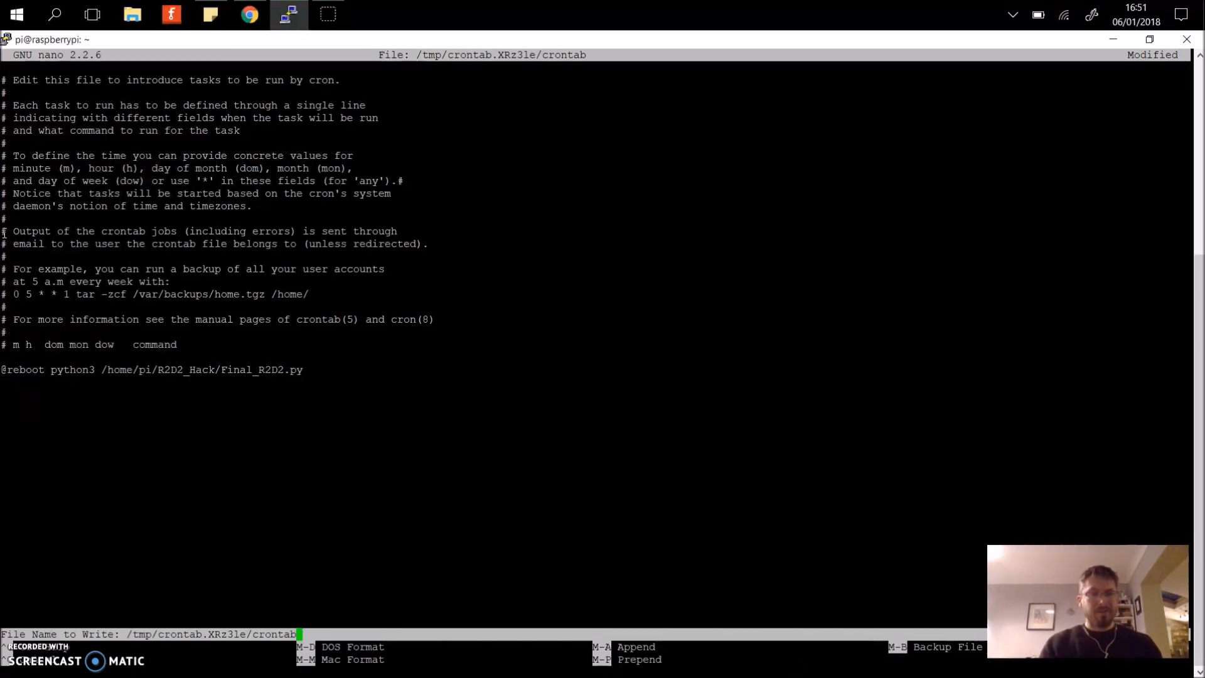
{"action": "key", "text": "Return"}
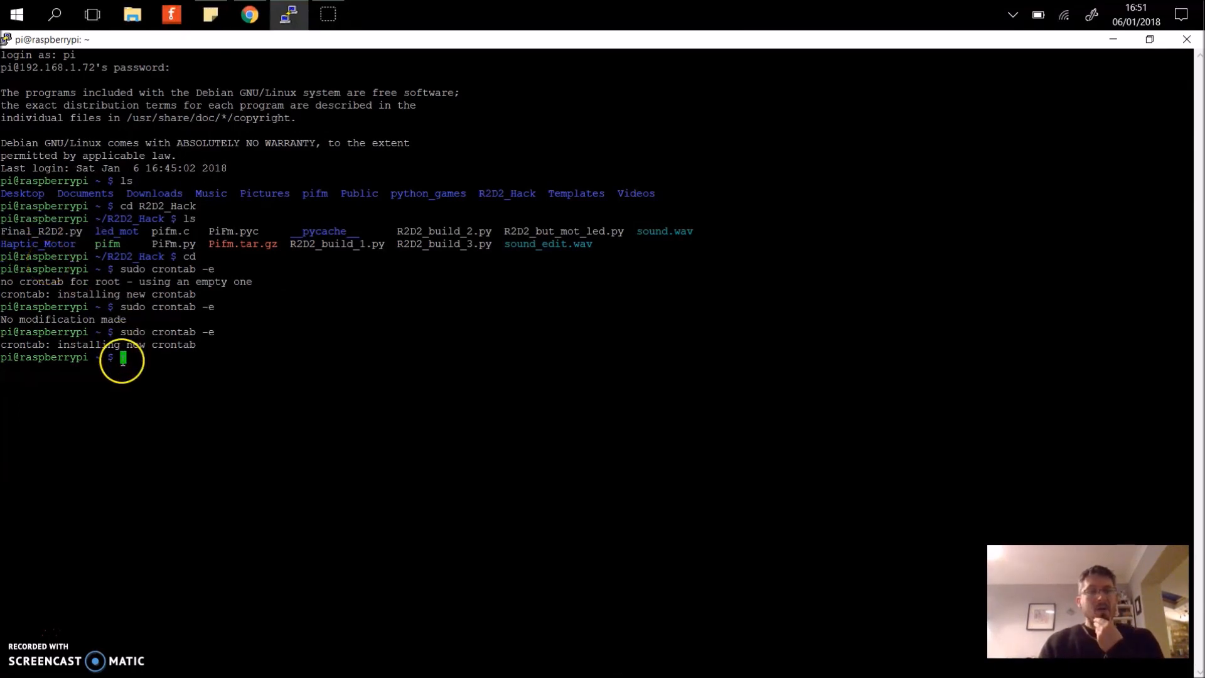
Enter the sudo raspi-config command at the shell prompt.
{"action": "type", "text": "sudo"}
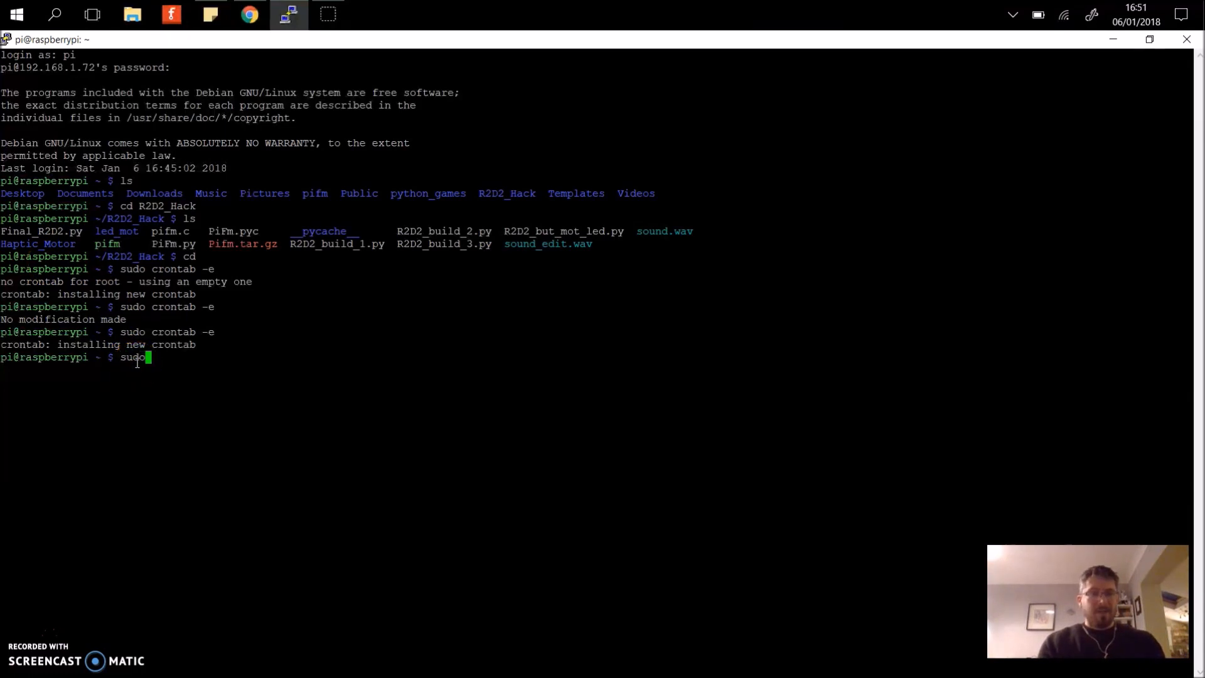
{"action": "type", "text": "r"}
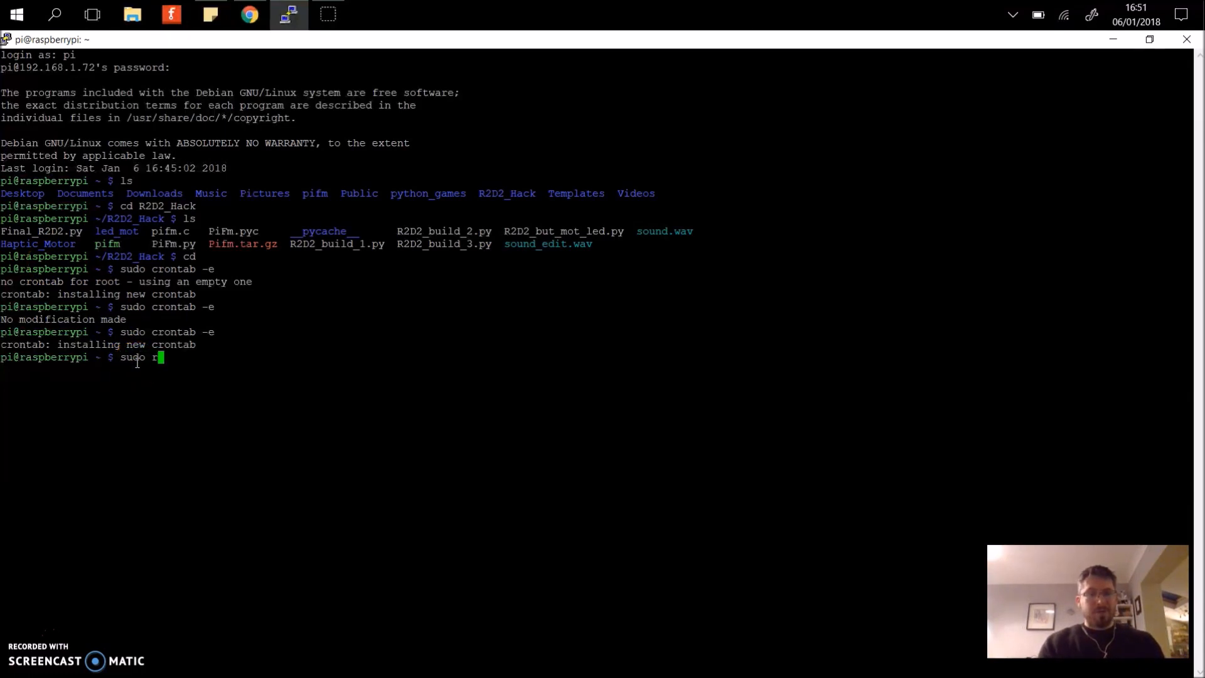
{"action": "type", "text": "ap"}
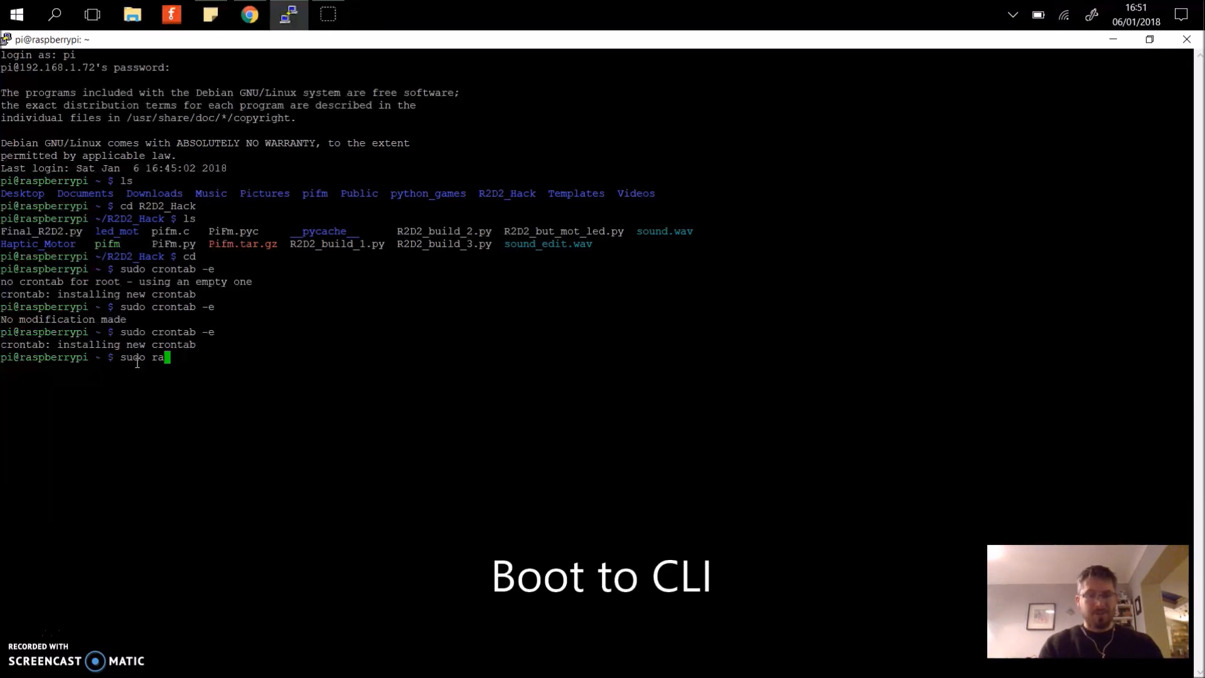
{"action": "type", "text": "spi"}
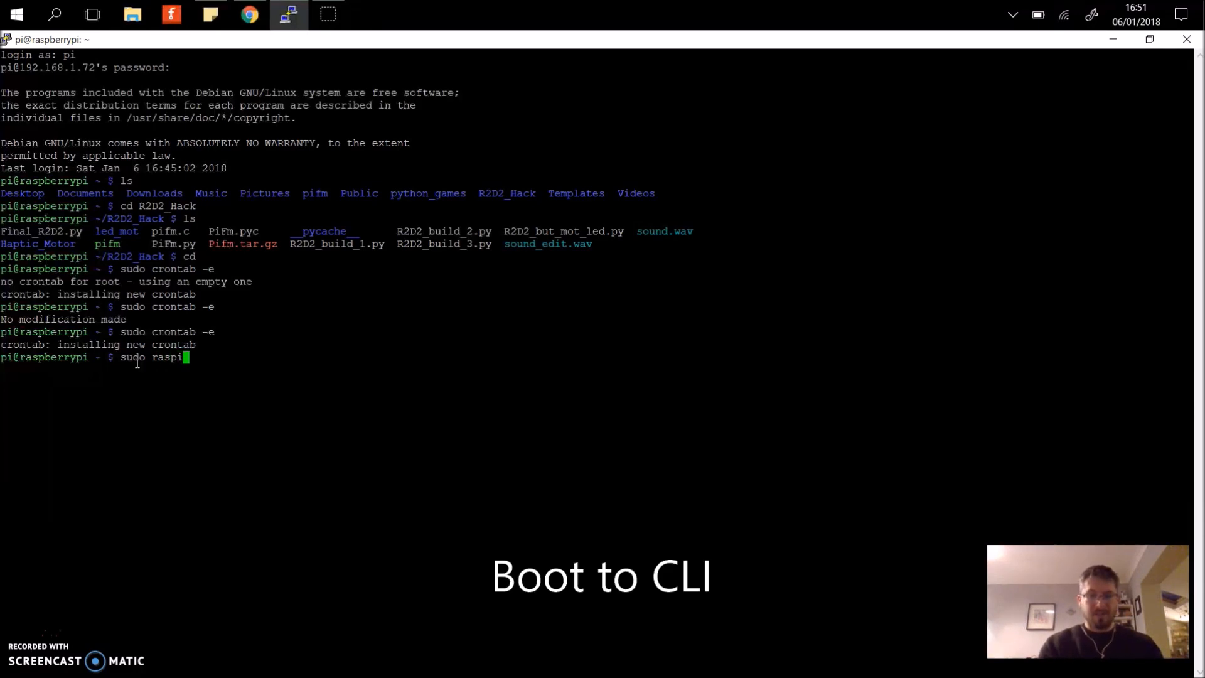
{"action": "type", "text": "-config"}
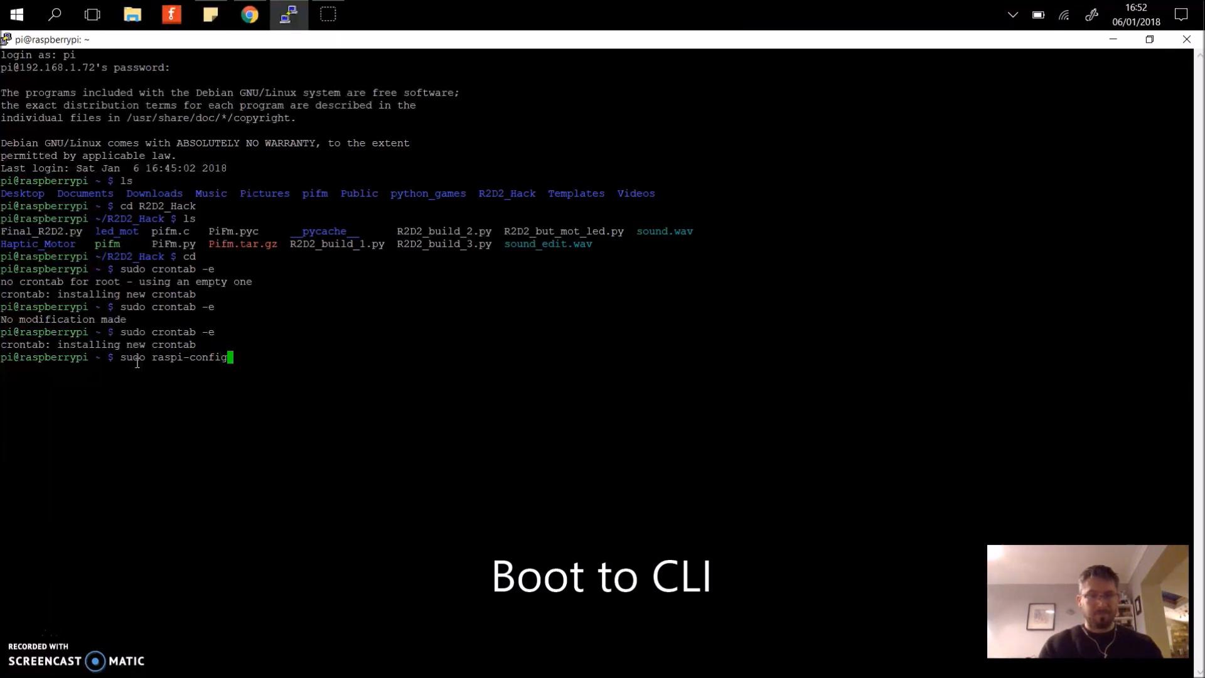
In raspi-config's Boot Options choose B2 Console Autologin and confirm Ok.
{"action": "key", "text": "Return"}
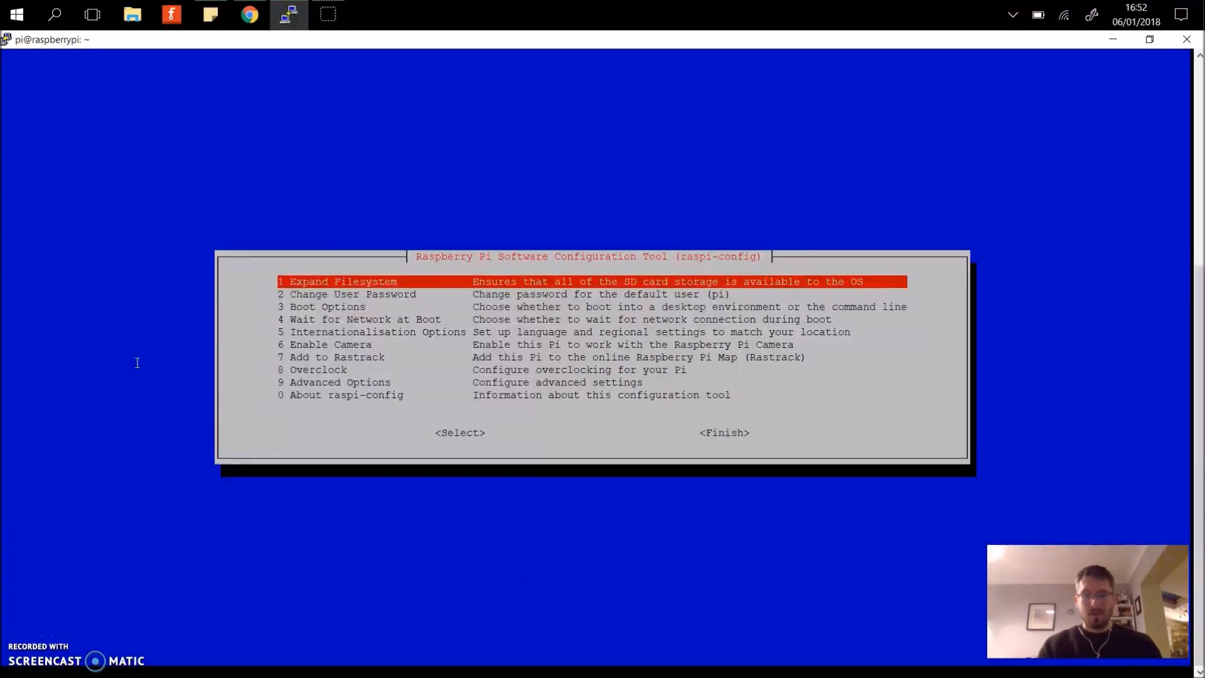
{"action": "key", "text": "Down"}
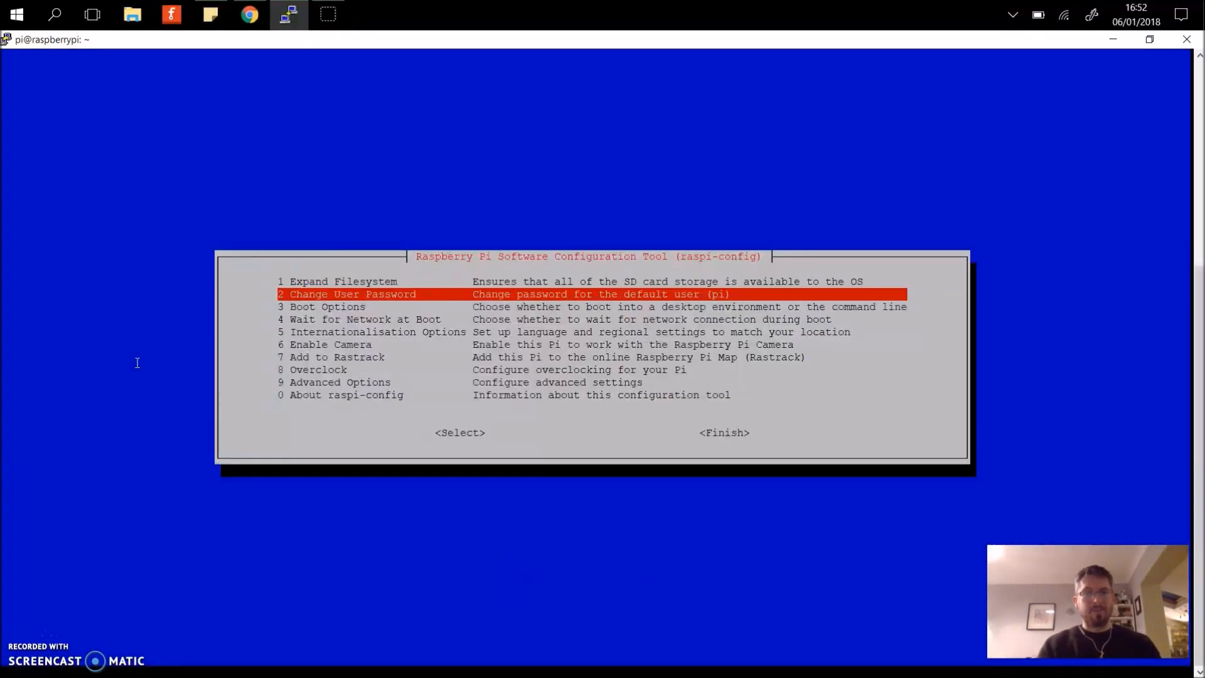
{"action": "key", "text": "Down"}
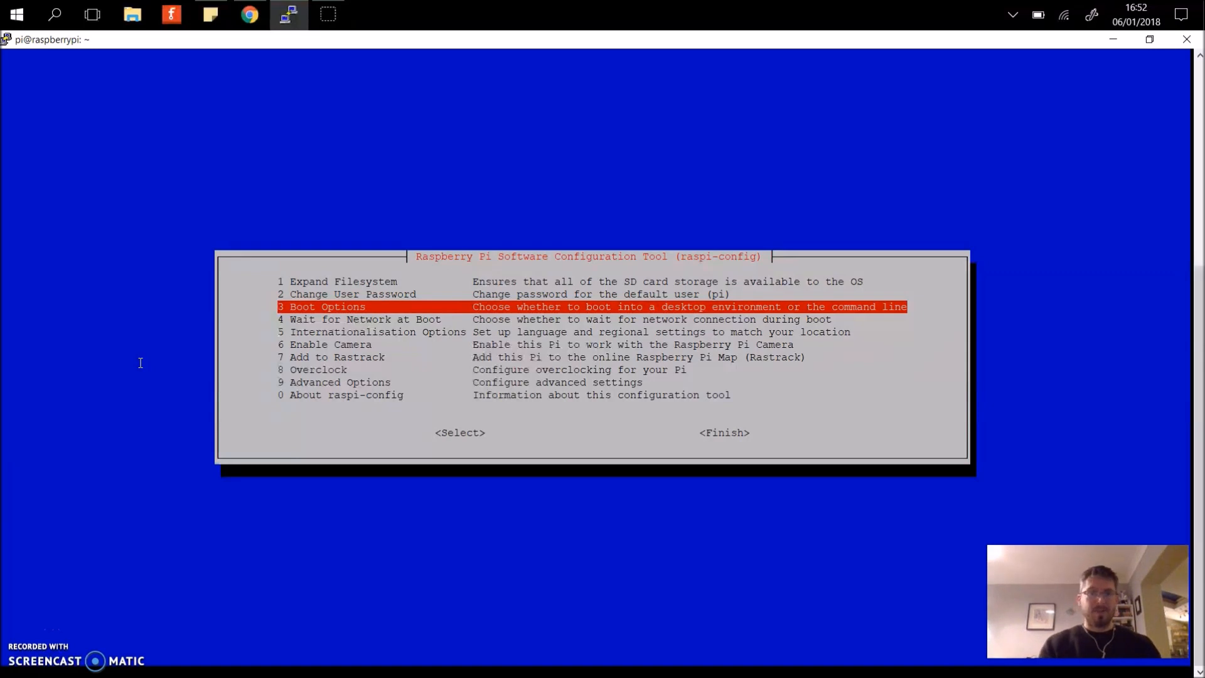
{"action": "key", "text": "Return"}
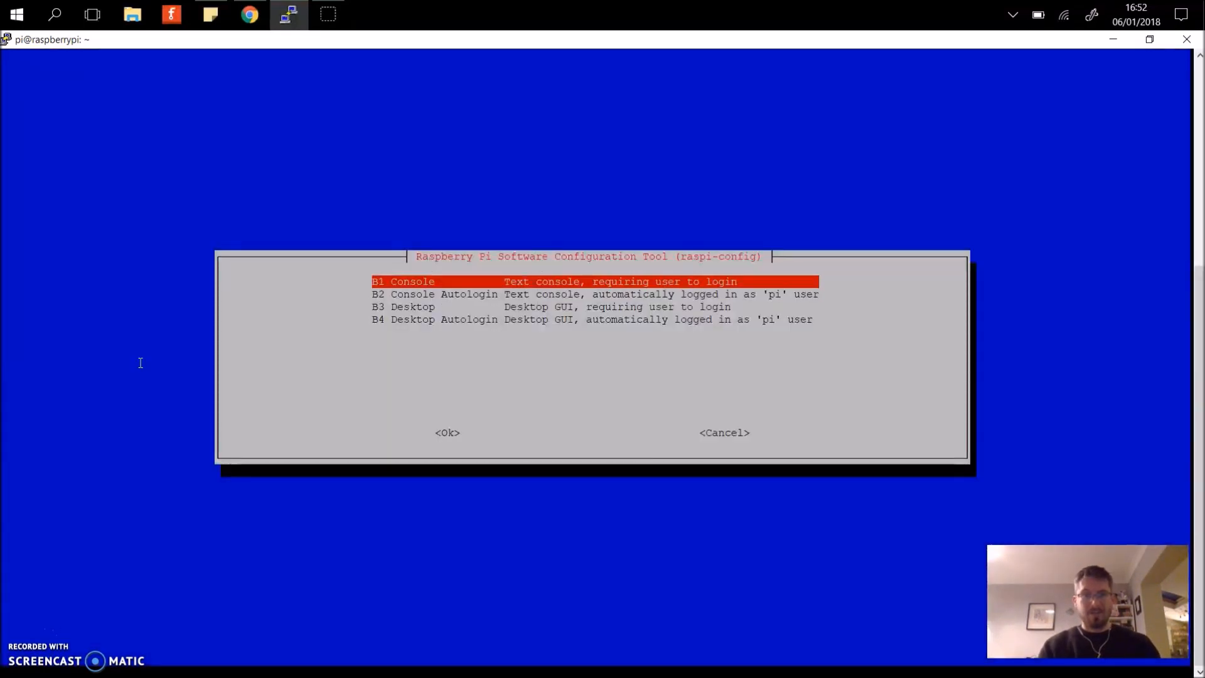
{"action": "key", "text": "Down"}
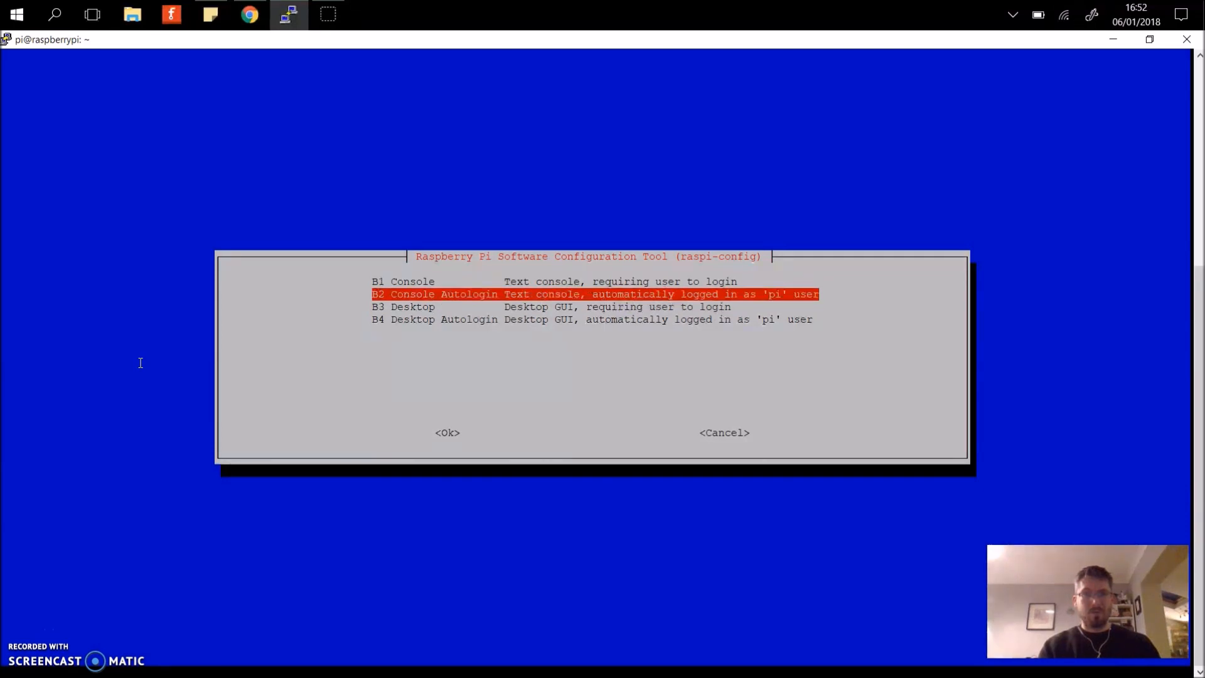
{"action": "left_click", "coordinate": [447, 432]}
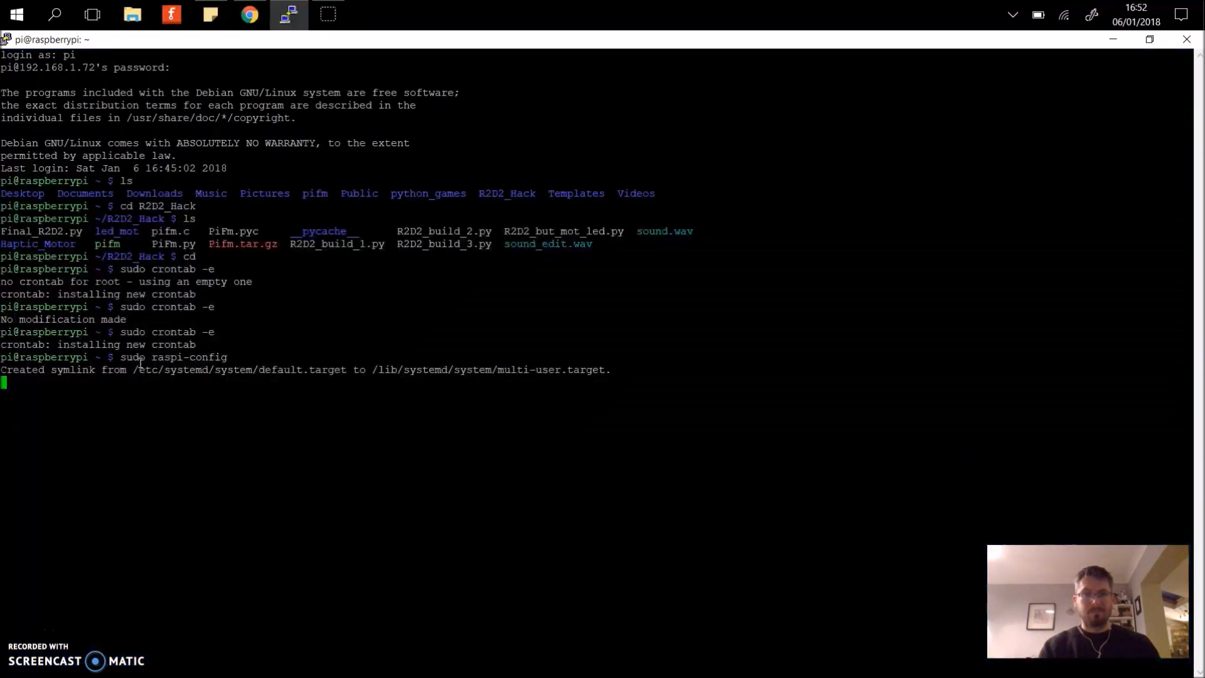
Finish raspi-config so it asks whether to reboot the Pi now.
{"action": "key", "text": "Return"}
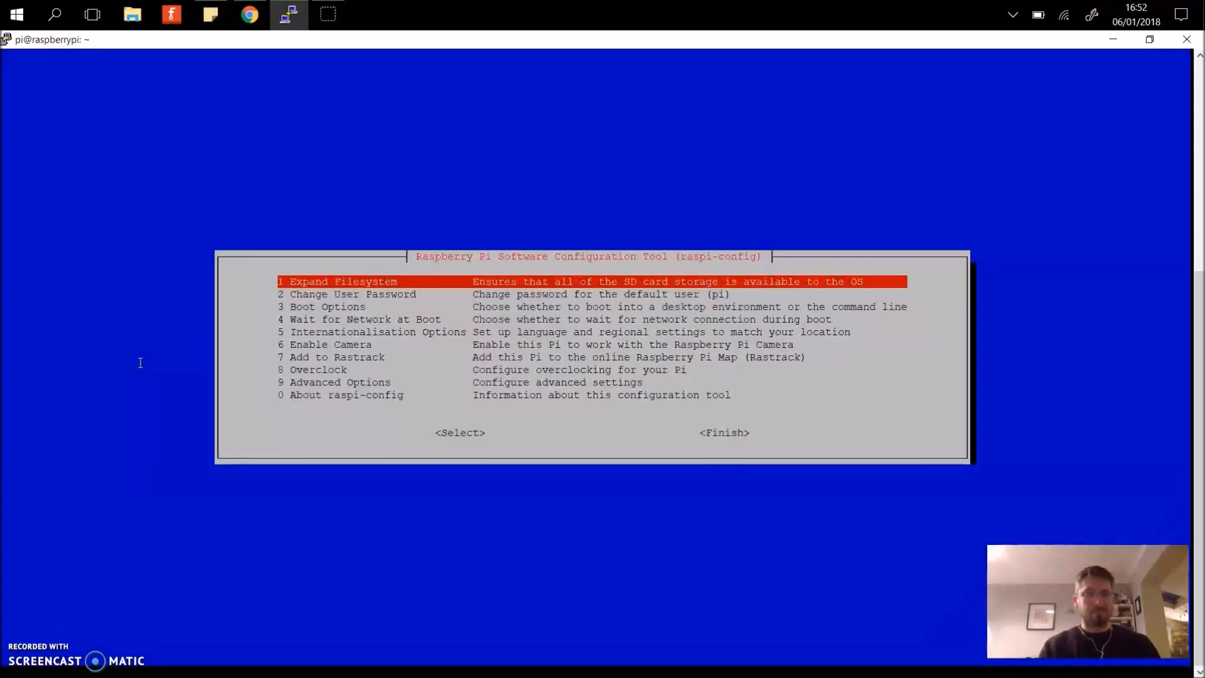
{"action": "key", "text": "Tab"}
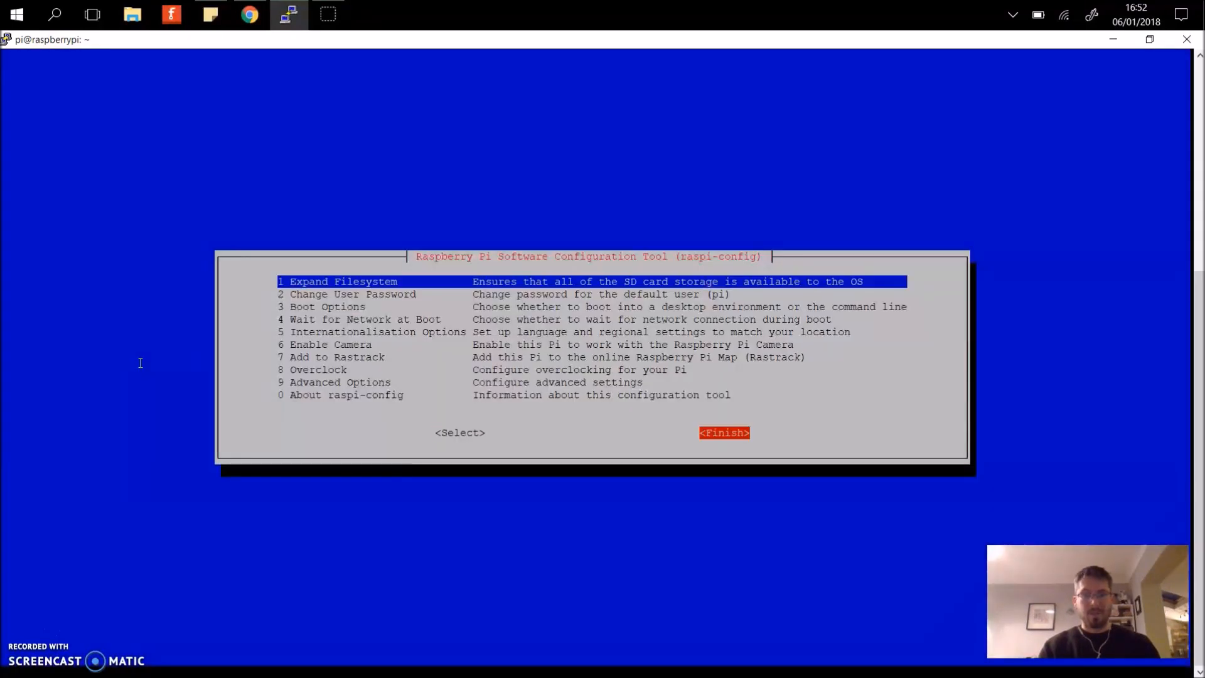
{"action": "left_click", "coordinate": [722, 432]}
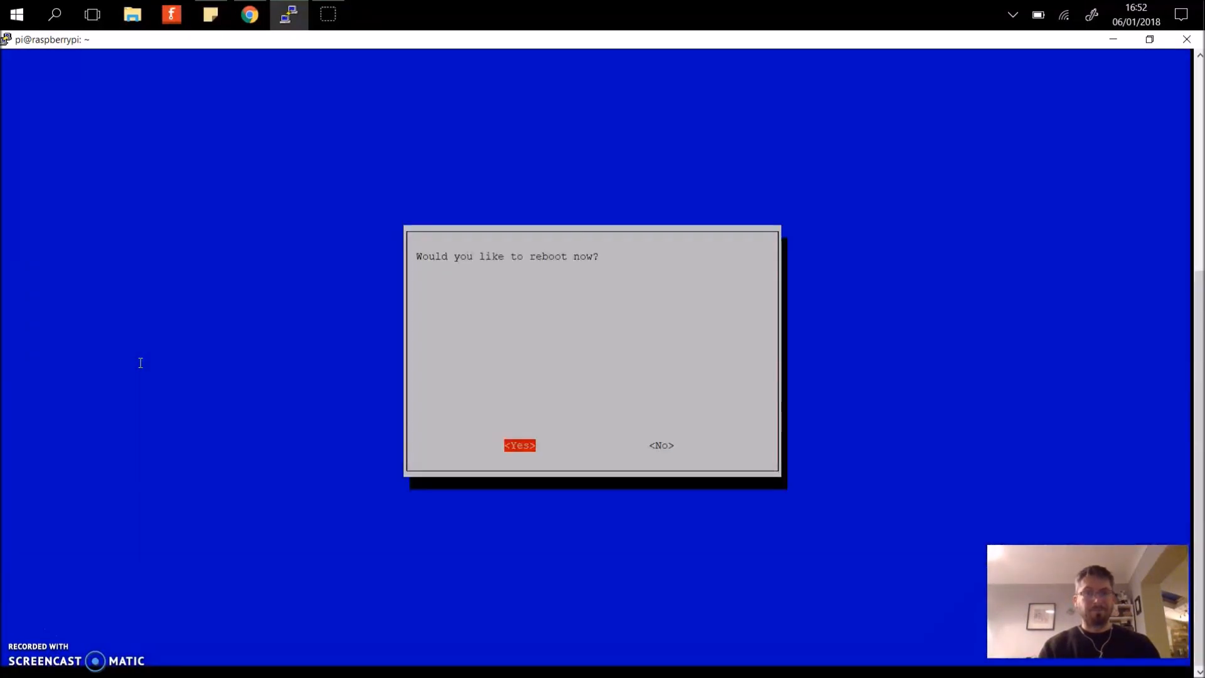
{"action": "mouse_move", "coordinate": [25, 635]}
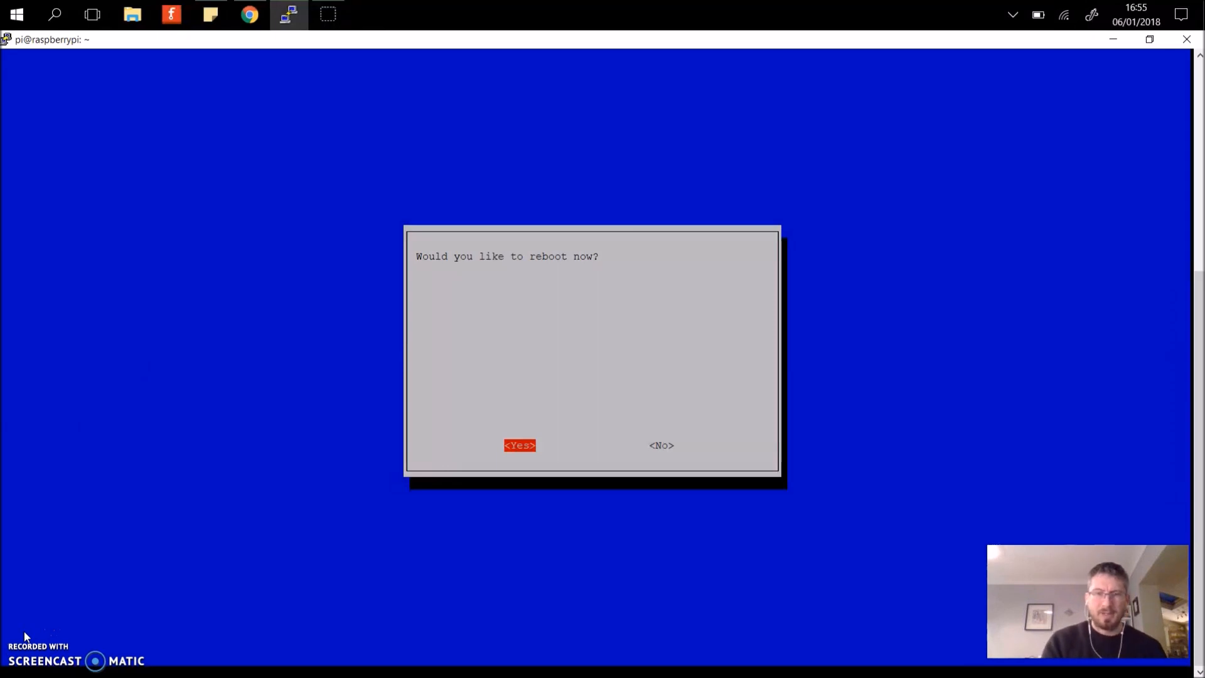